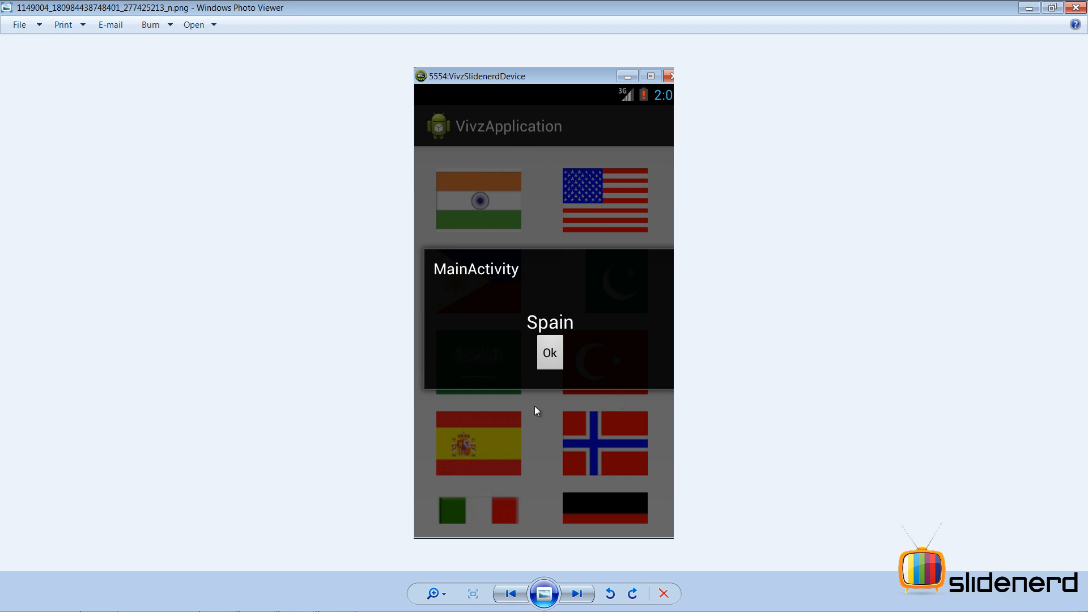
{"action": "mouse_move", "coordinate": [554, 337]}
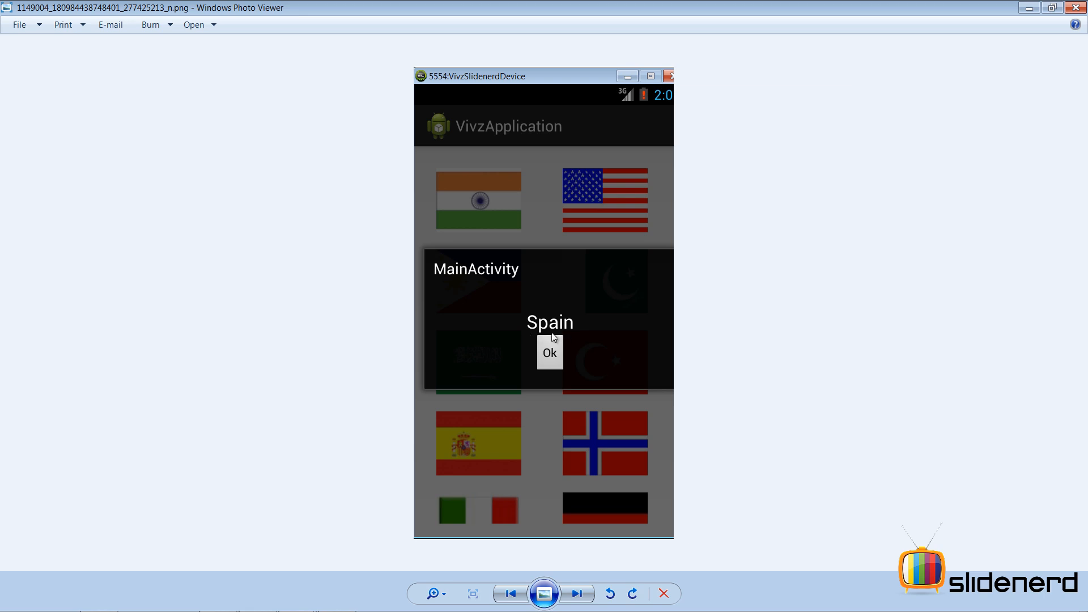
{"action": "mouse_move", "coordinate": [385, 581]}
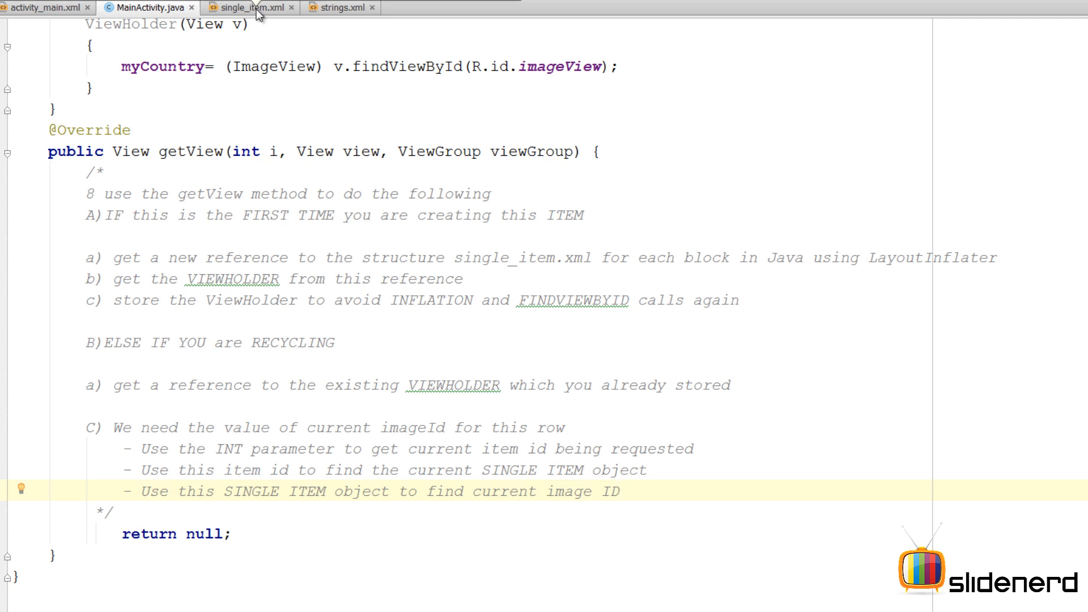
Review the single_item.xml layout, selecting its whole RelativeLayout markup
{"action": "left_click", "coordinate": [250, 7]}
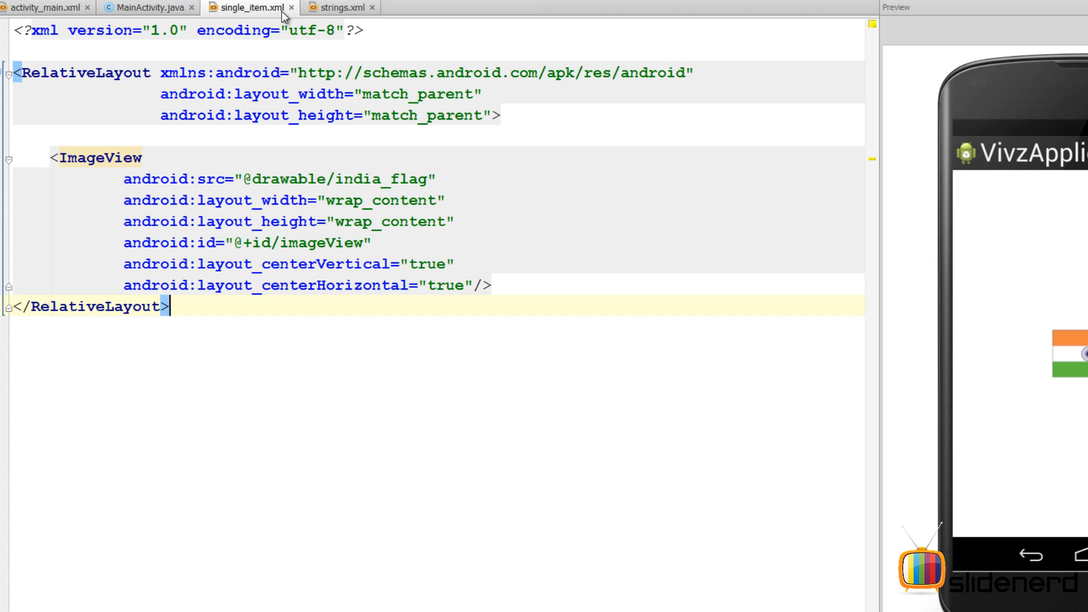
{"action": "mouse_move", "coordinate": [111, 158]}
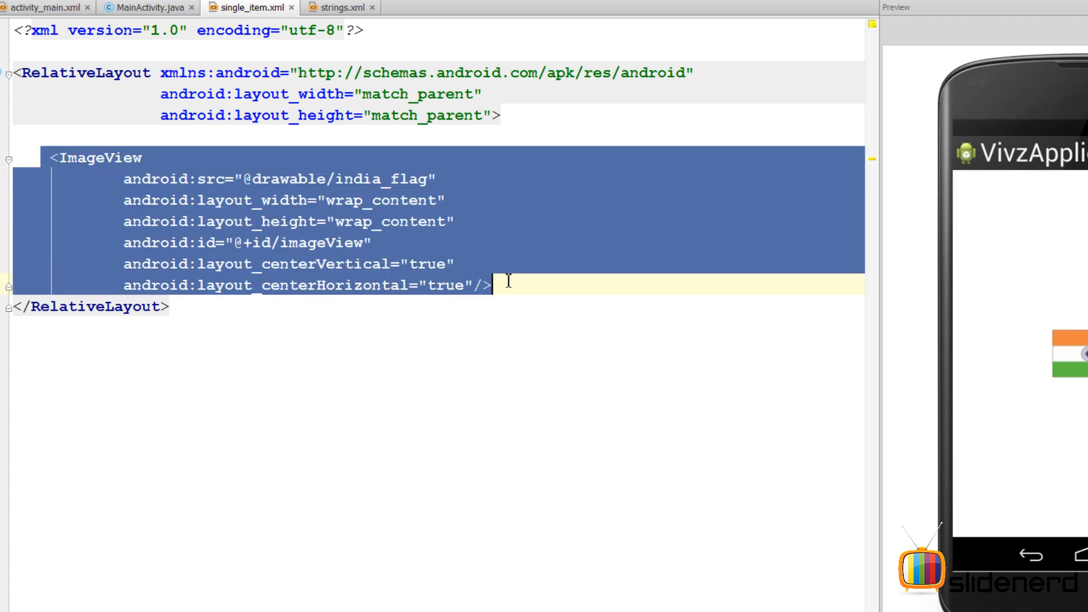
{"action": "left_click", "coordinate": [146, 8]}
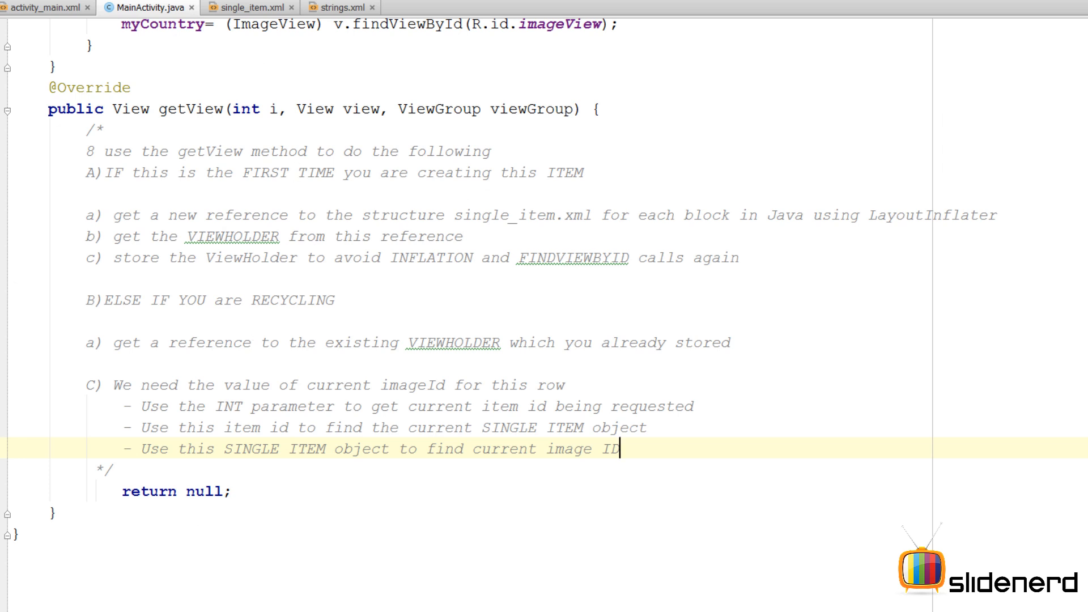
{"action": "left_click", "coordinate": [249, 7]}
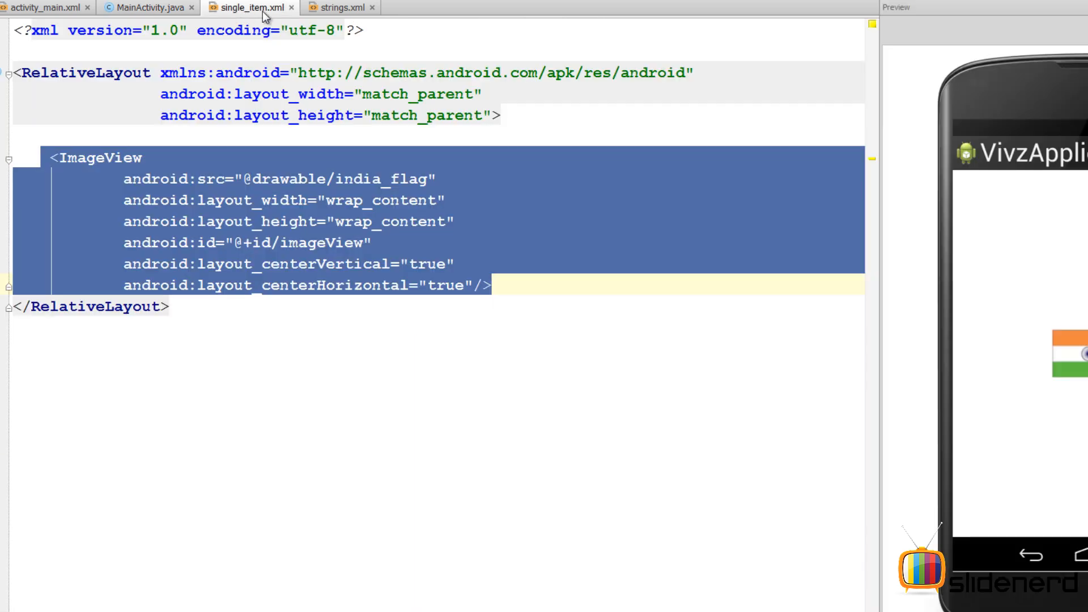
{"action": "mouse_move", "coordinate": [62, 72]}
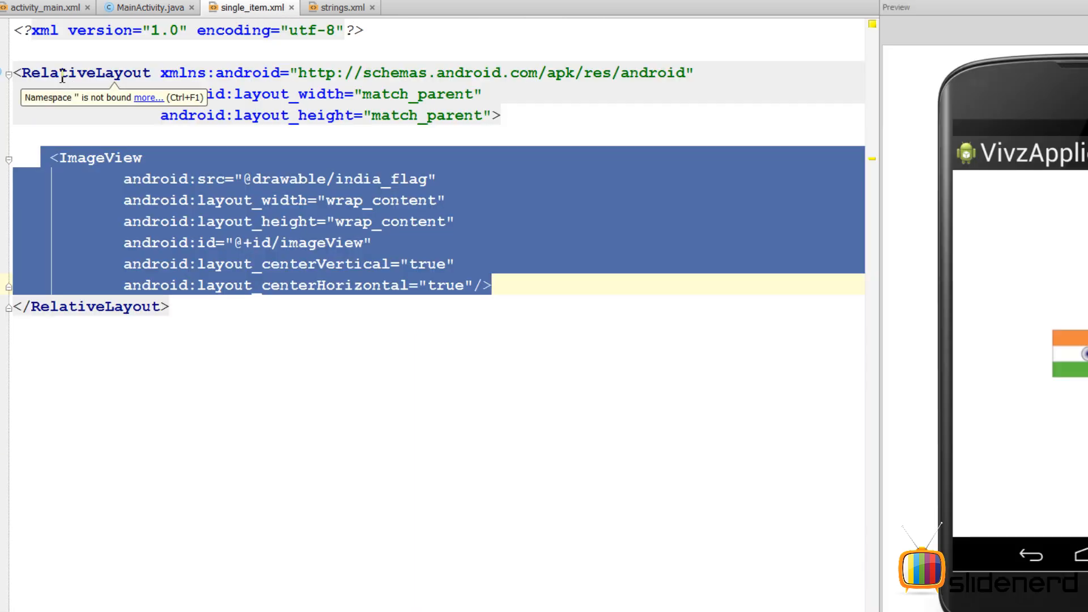
{"action": "left_click", "coordinate": [114, 157]}
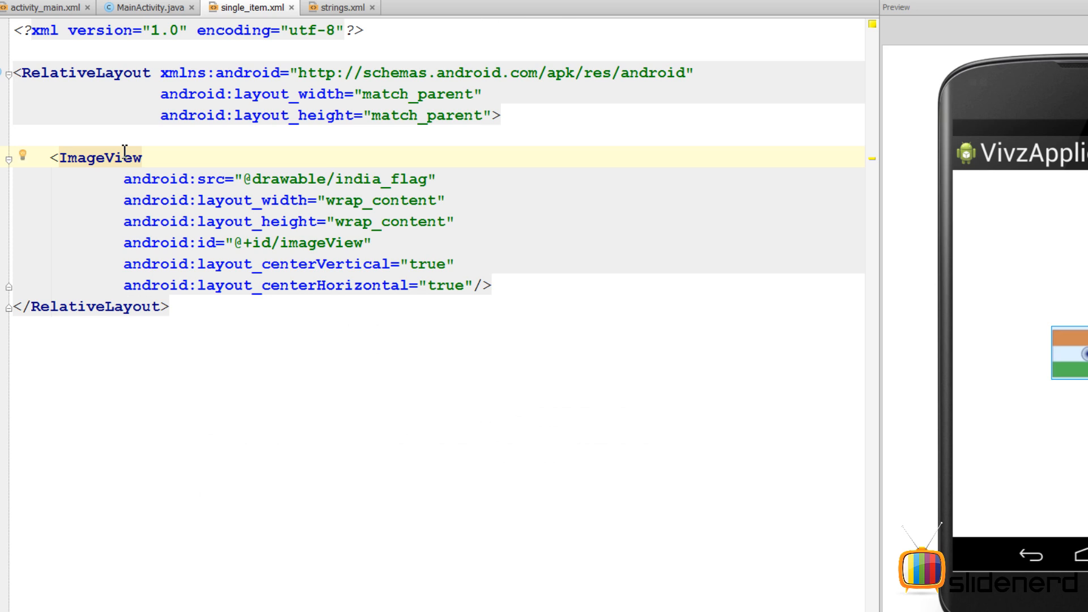
{"action": "left_click_drag", "start_coordinate": [21, 72], "coordinate": [173, 285]}
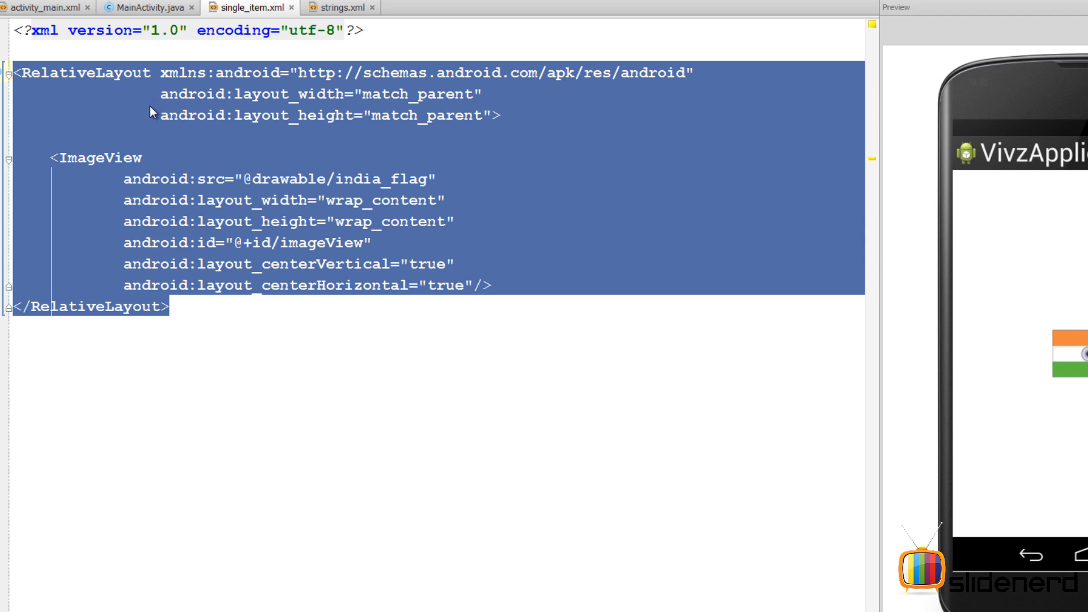
{"action": "mouse_move", "coordinate": [152, 16]}
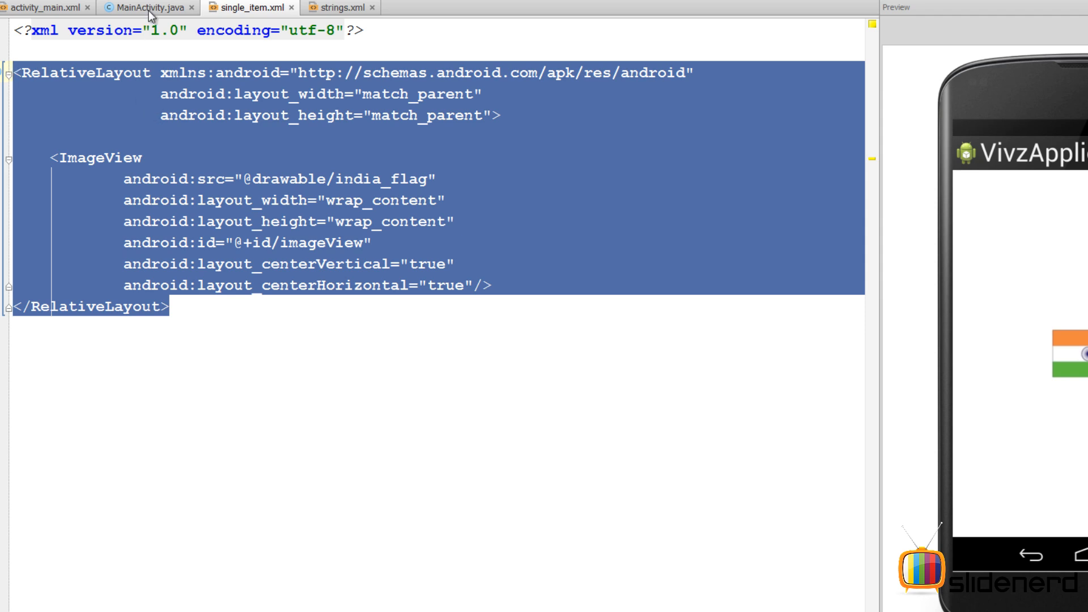
In getView, begin the line 'LayoutInflater inflater=' above return null
{"action": "left_click", "coordinate": [146, 7]}
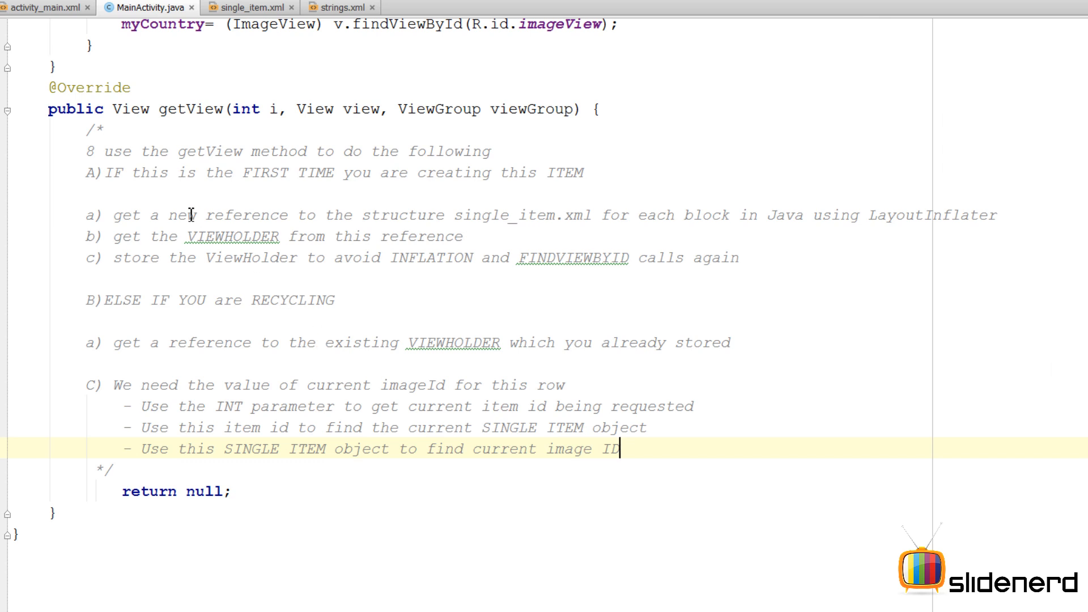
{"action": "left_click_drag", "start_coordinate": [86, 172], "coordinate": [584, 172]}
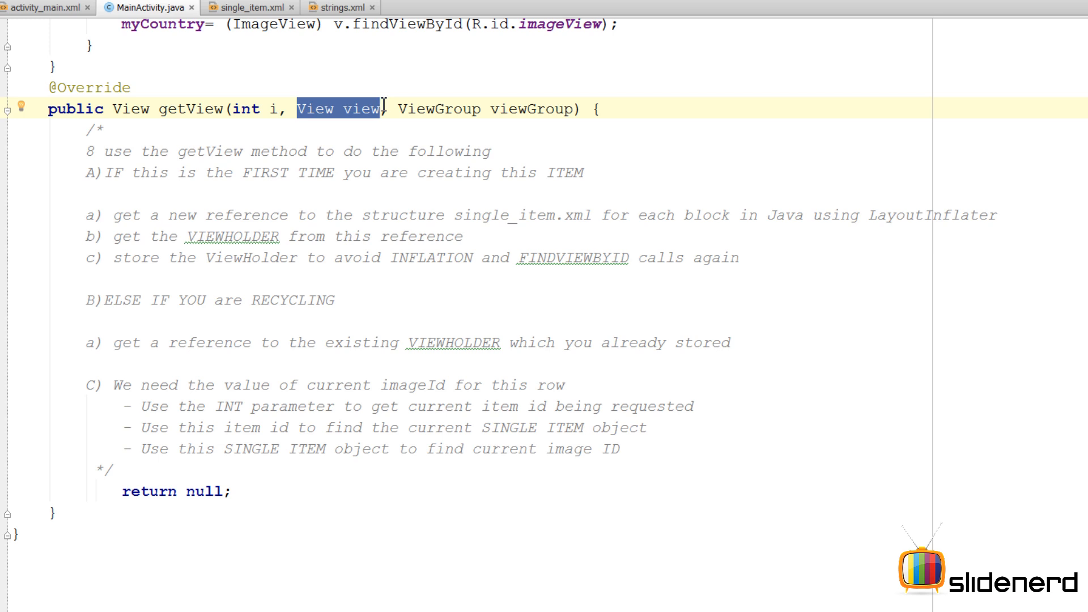
{"action": "type", "text": "LayoutInflater inflater"}
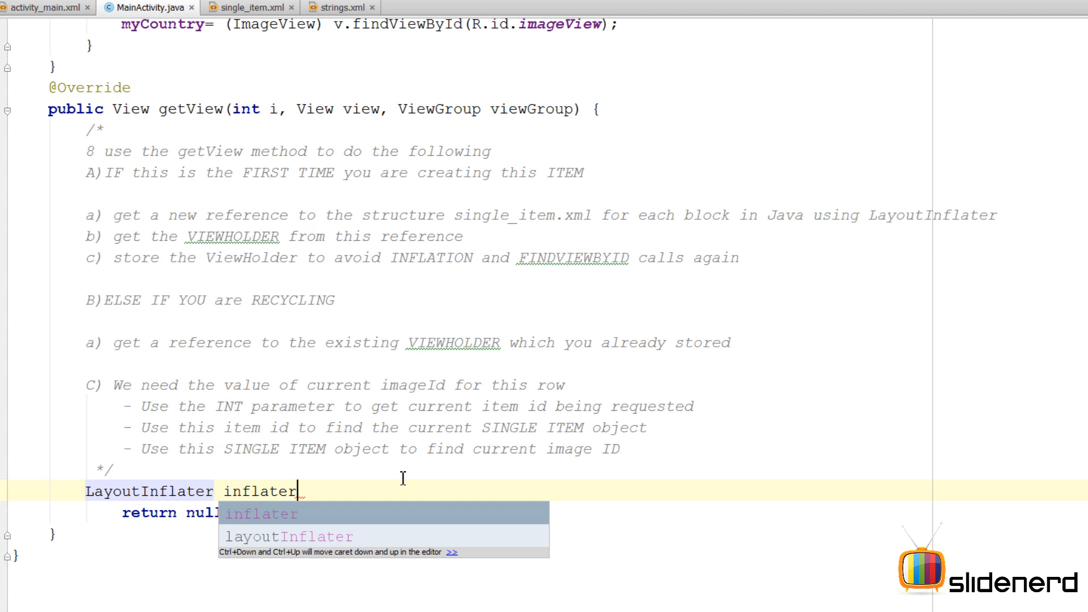
{"action": "type", "text": "="}
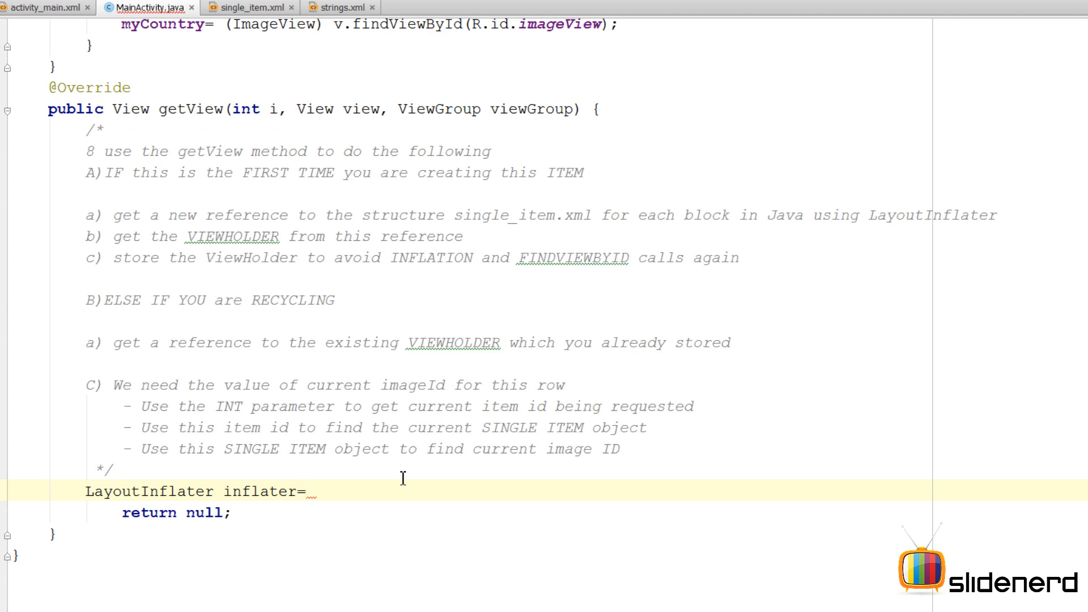
{"action": "mouse_move", "coordinate": [423, 459]}
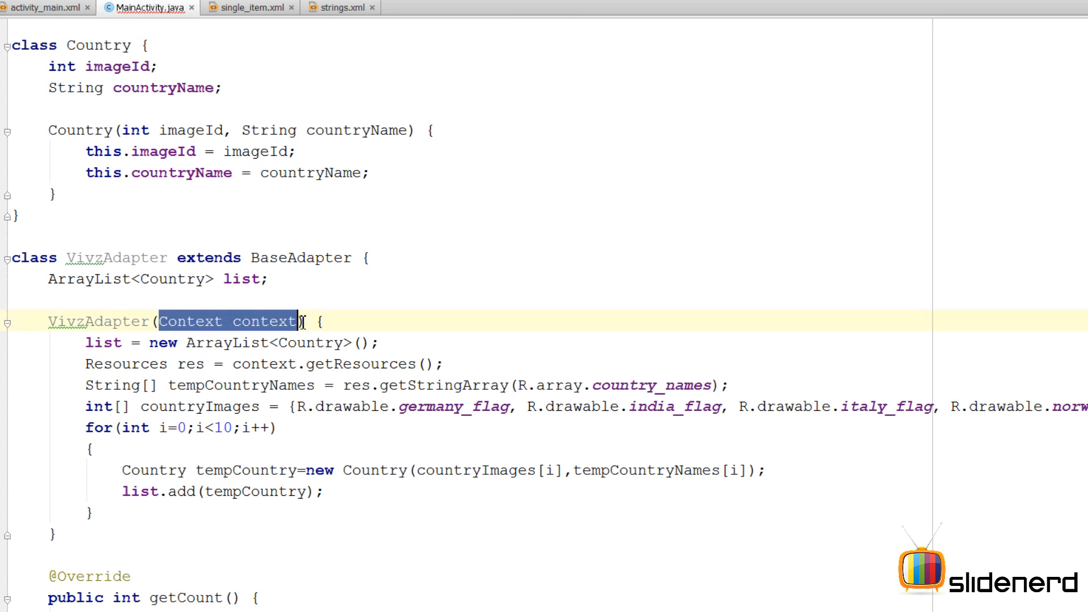
Store the constructor's Context in a field and assign inflater from context.getSystemService(LAYOUT_INFLATER_SERVICE)
{"action": "type", "text": "Context context;"}
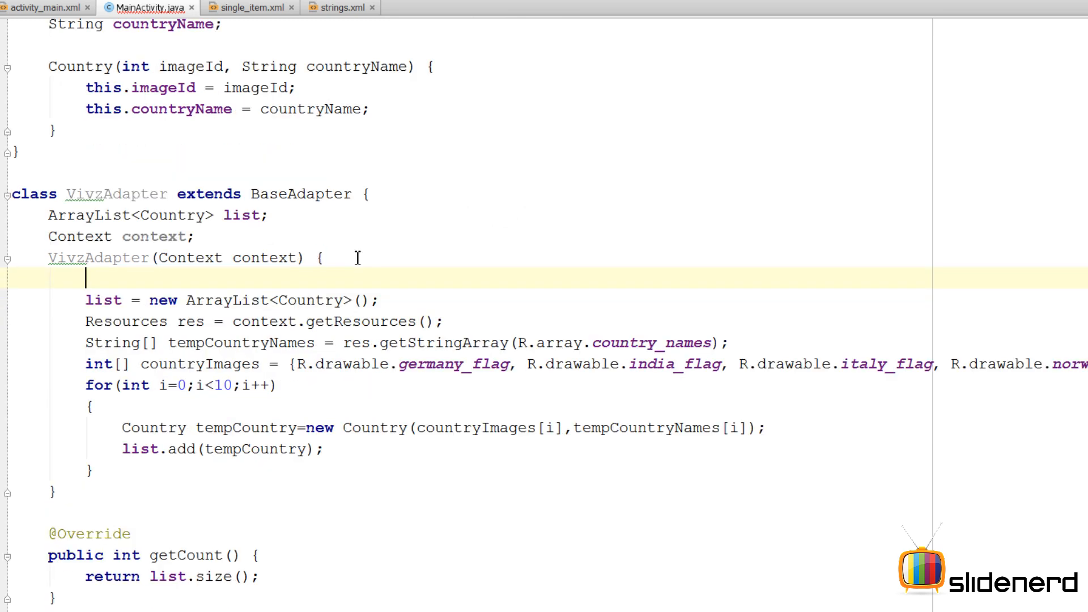
{"action": "type", "text": "this.context=c"}
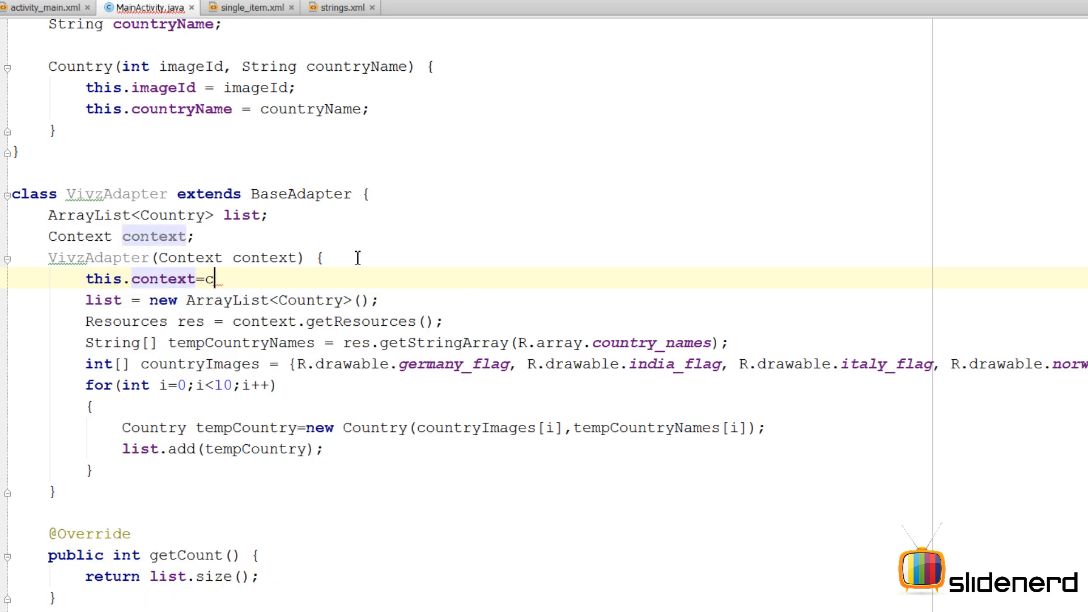
{"action": "scroll", "scroll_direction": "down", "scroll_amount": 3}
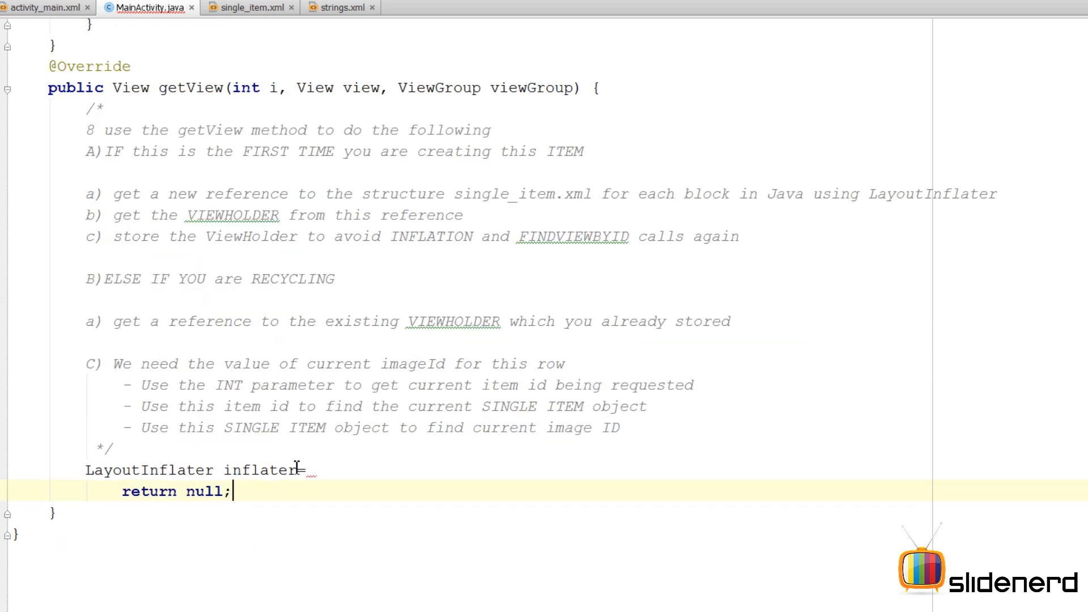
{"action": "type", "text": "=conte"}
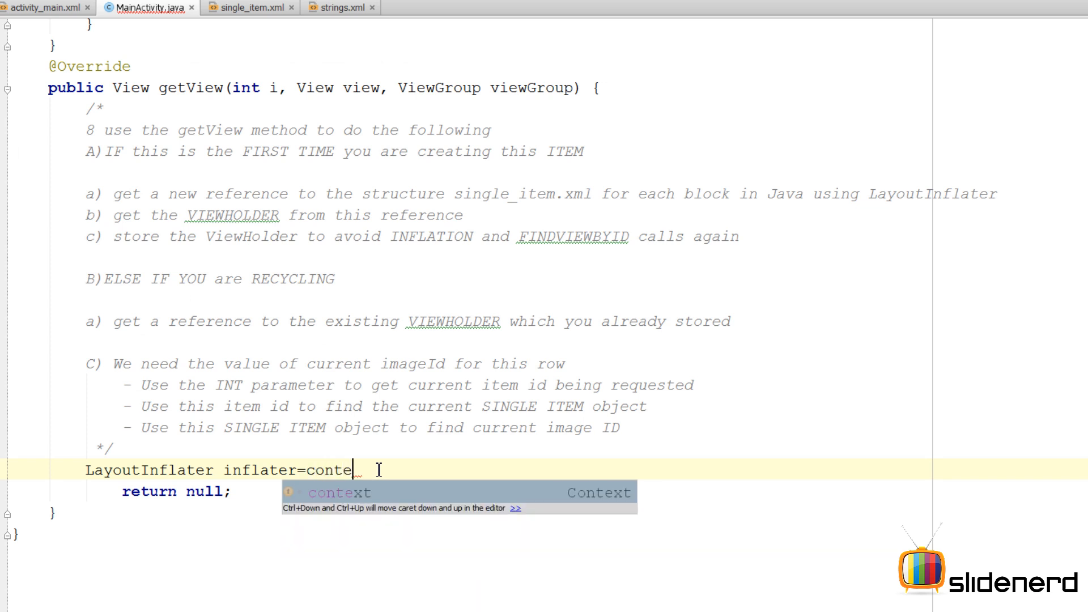
{"action": "type", "text": "xt.get"}
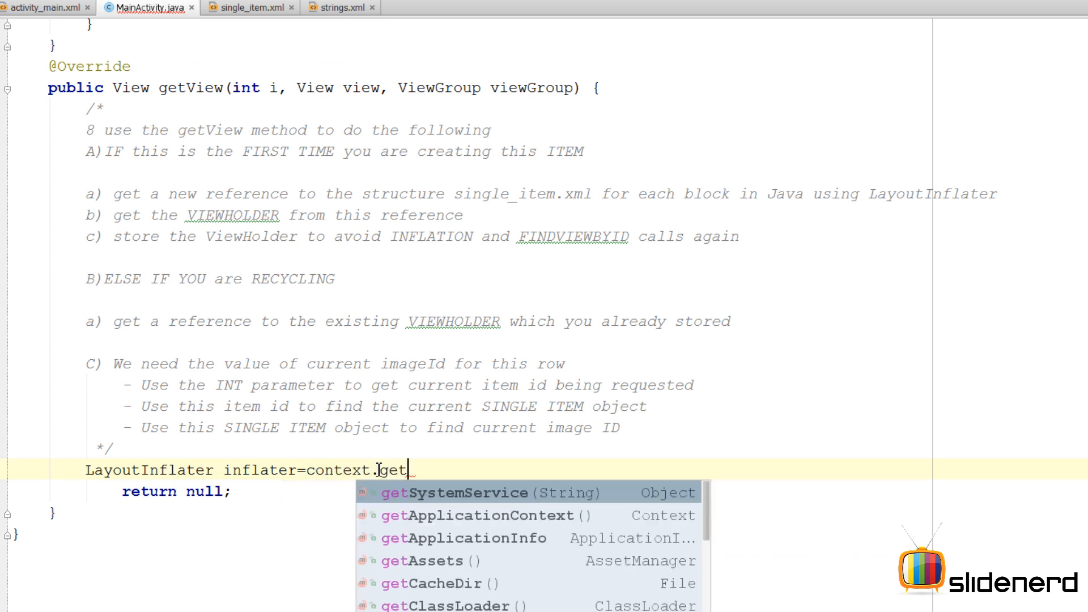
{"action": "left_click", "coordinate": [467, 492]}
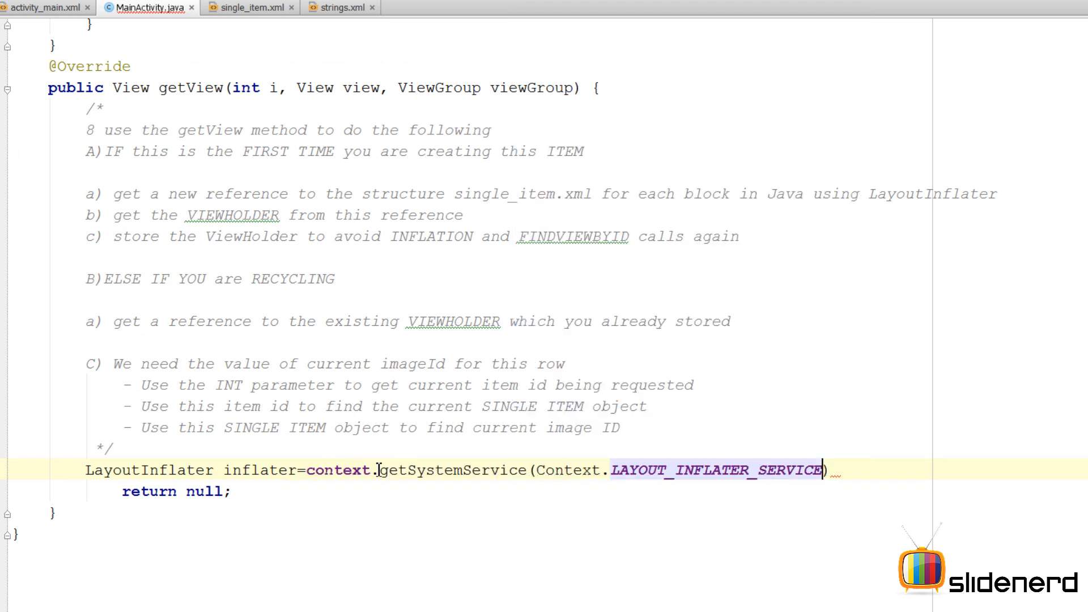
{"action": "type", "text": ";"}
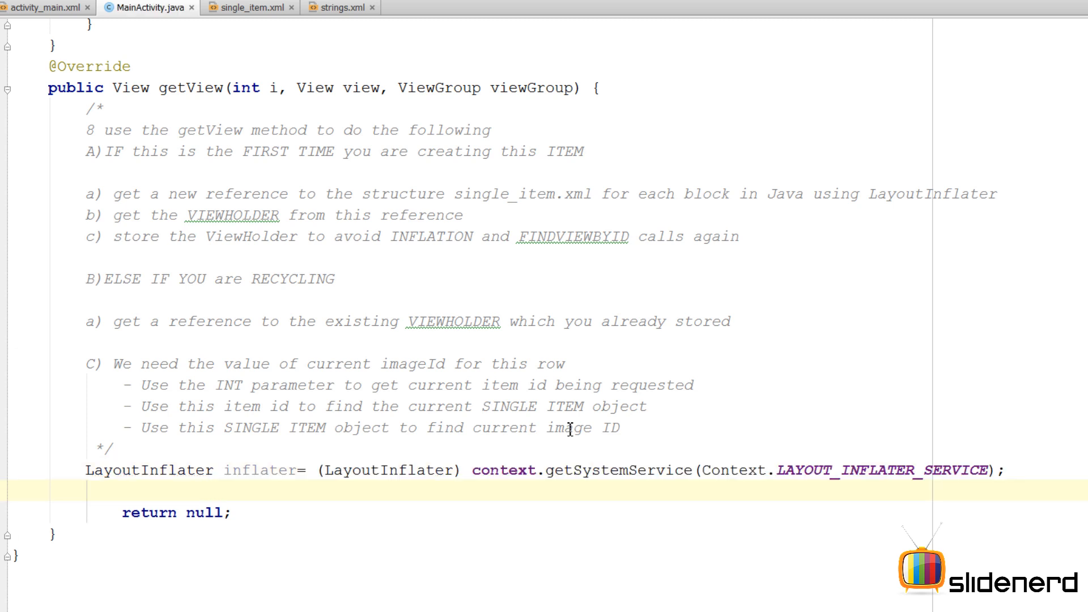
Add the call inflater.inflate(R.layout.single_item, viewGroup, false) to getView
{"action": "type", "text": "inflater.inflate("}
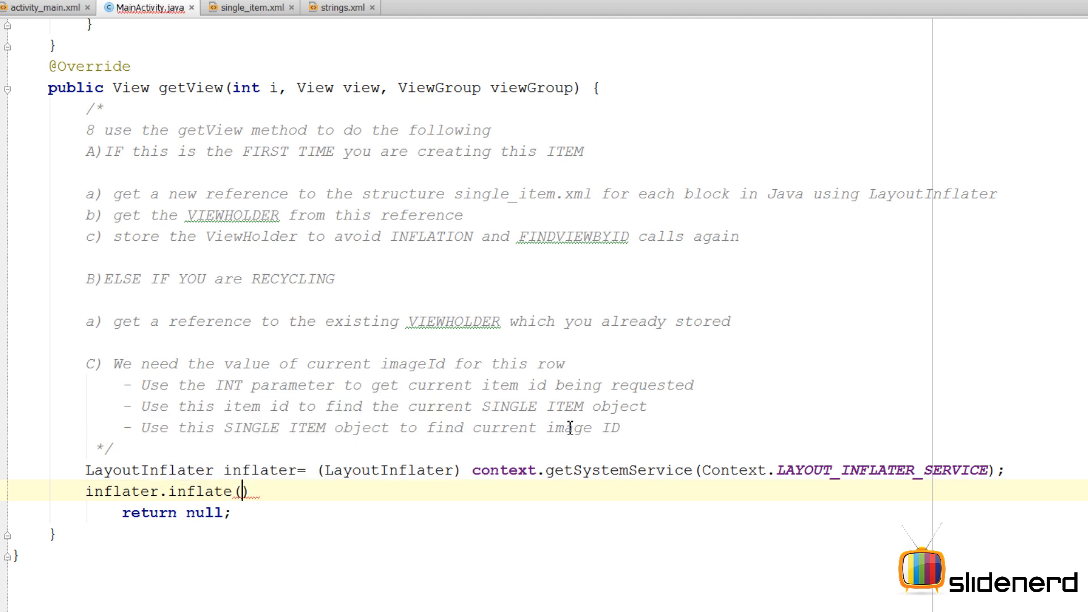
{"action": "type", "text": "R.layot"}
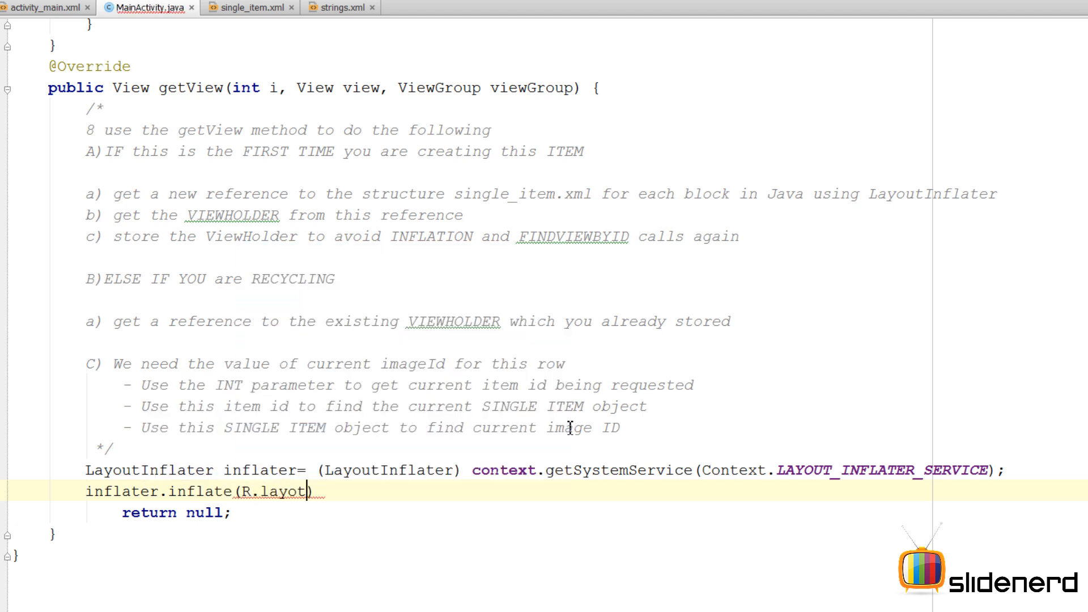
{"action": "type", "text": ".single_item,"}
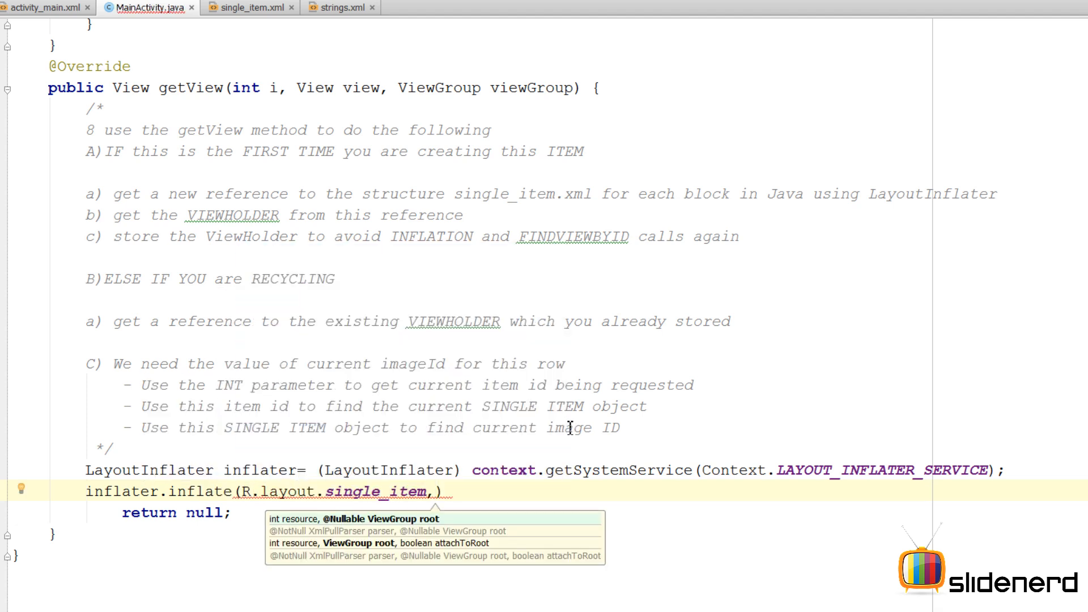
{"action": "type", "text": "viewGroup,false"}
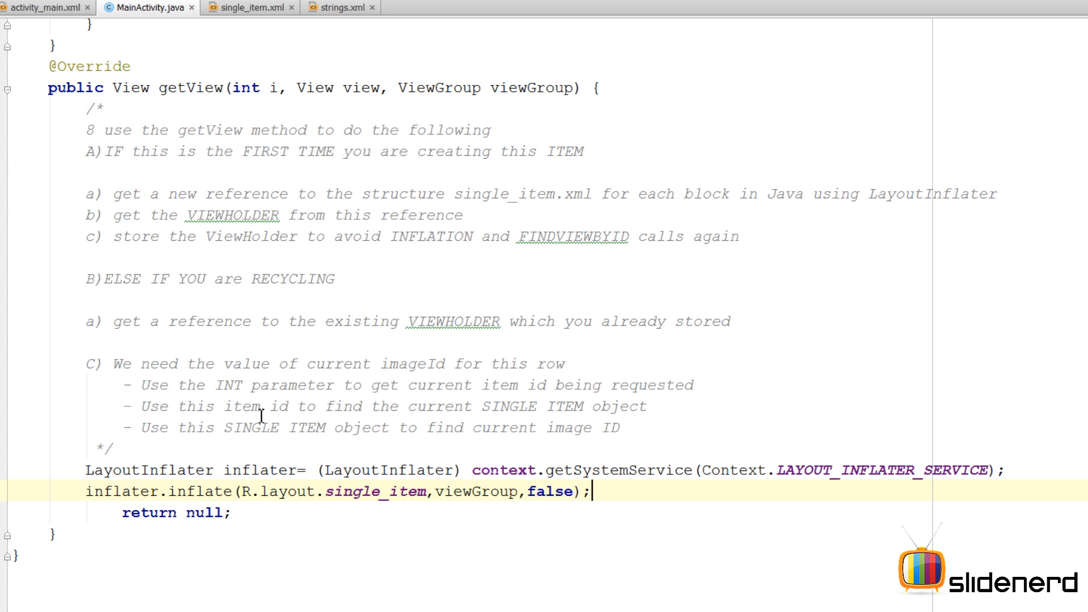
{"action": "left_click_drag", "start_coordinate": [85, 491], "coordinate": [551, 492]}
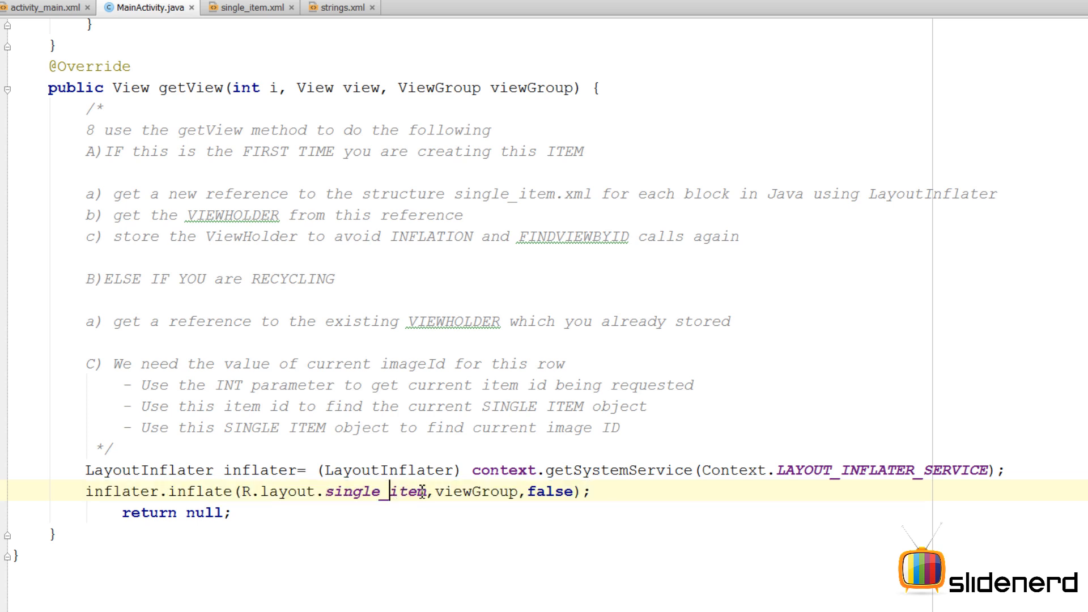
{"action": "left_click", "coordinate": [547, 491]}
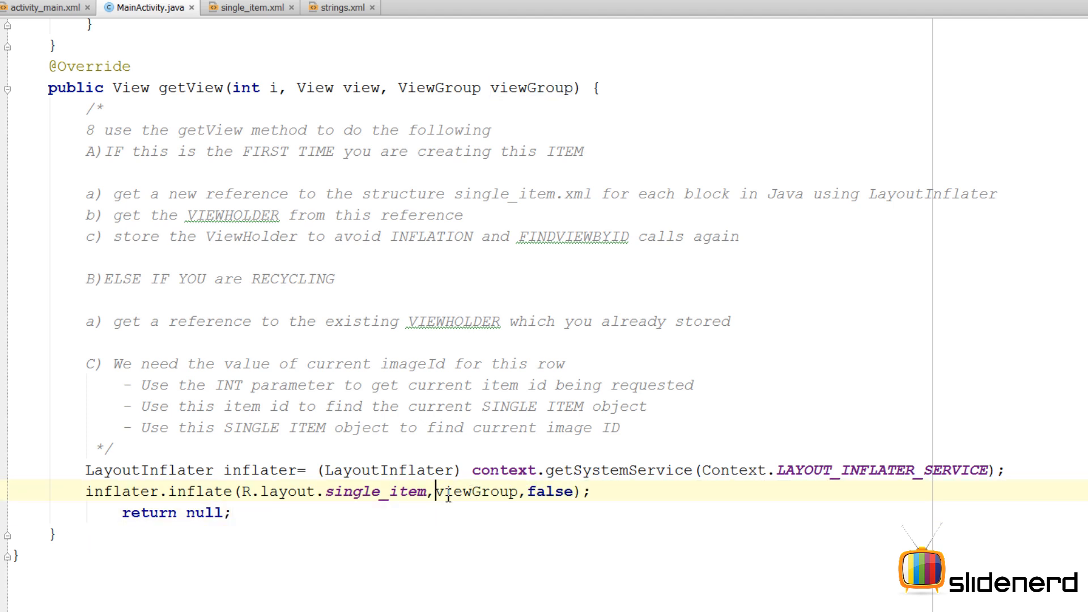
{"action": "double_click", "coordinate": [476, 491]}
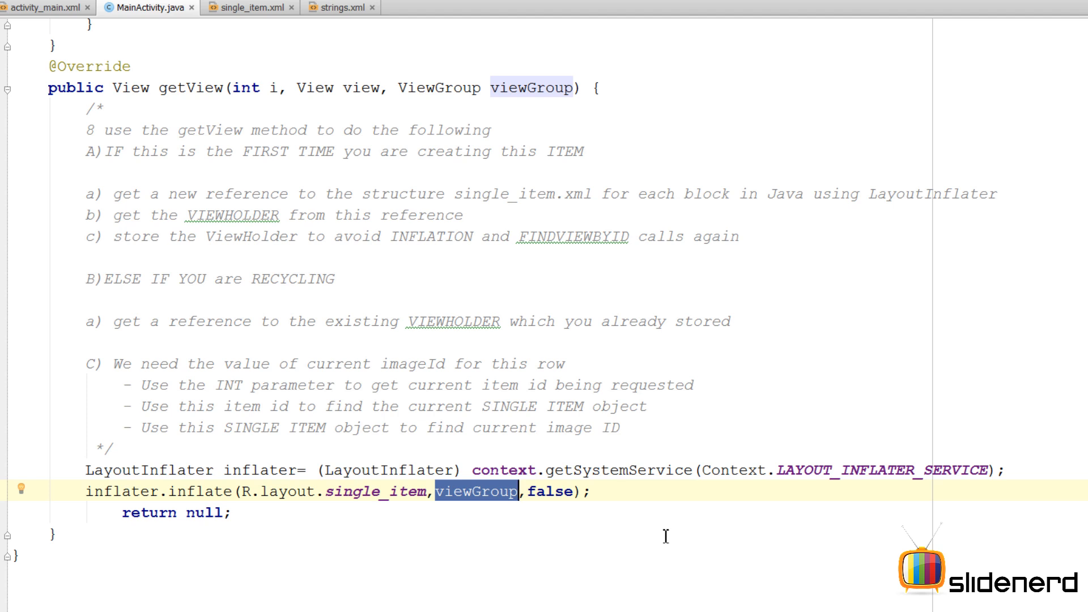
{"action": "mouse_move", "coordinate": [606, 499]}
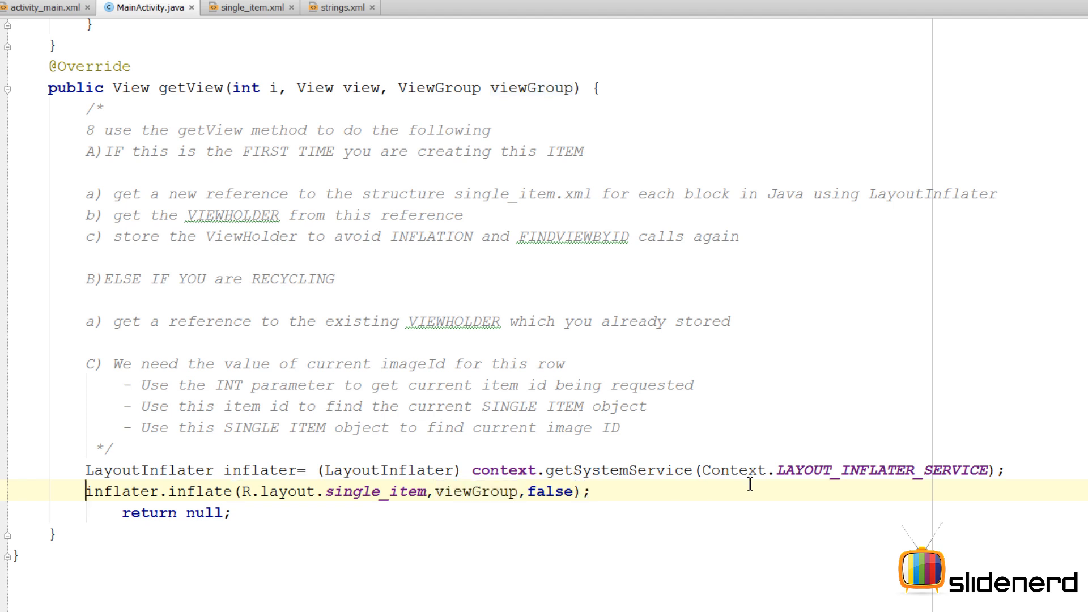
Add View row=view and wrap the inflate code in if(row==null) with an empty else
{"action": "type", "text": "View row="}
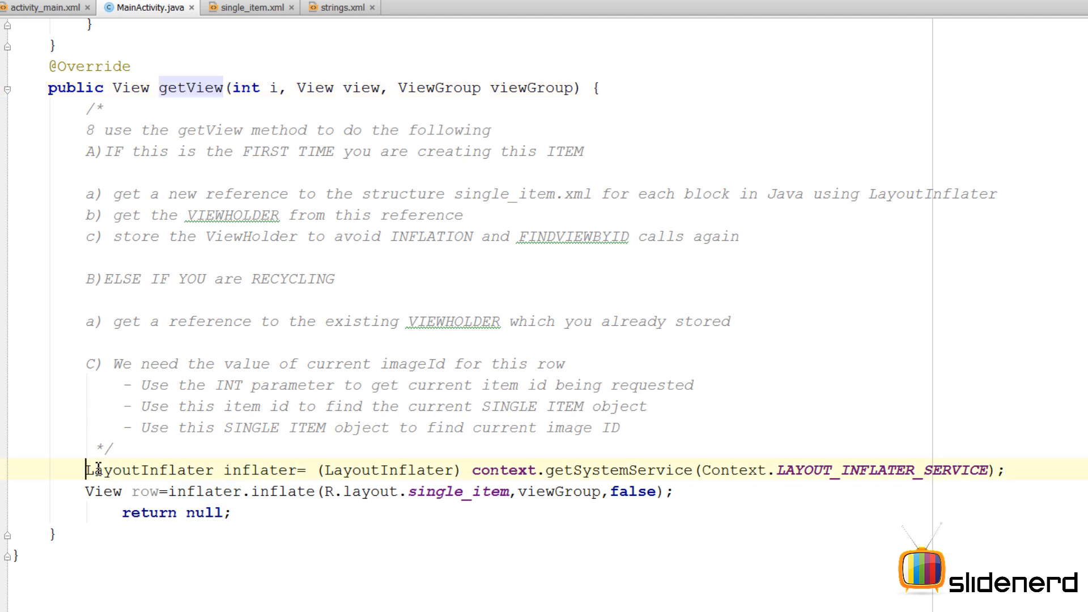
{"action": "left_click_drag", "start_coordinate": [85, 469], "coordinate": [671, 491]}
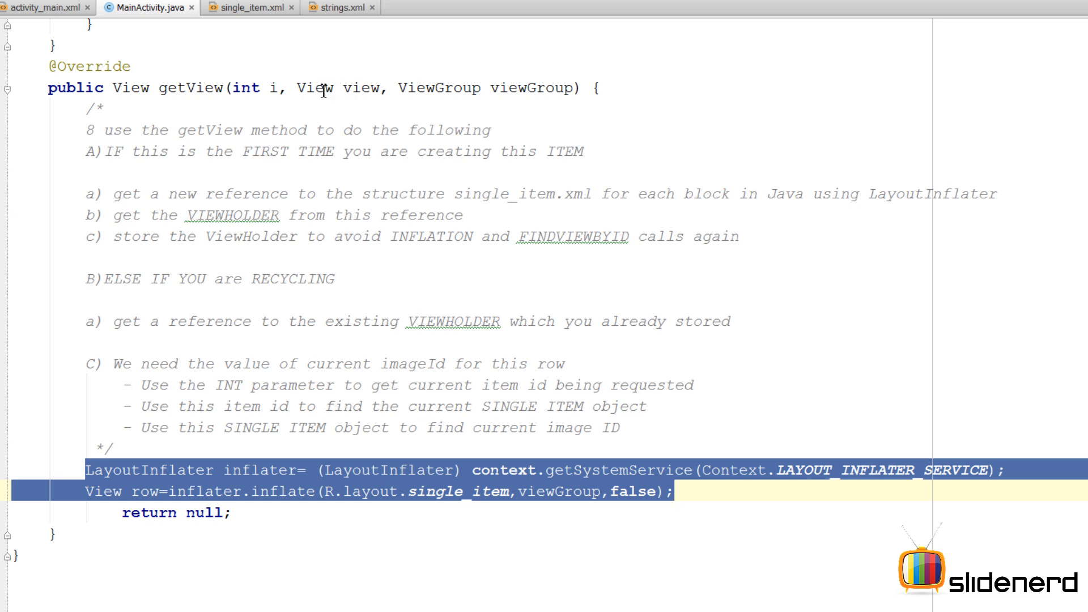
{"action": "double_click", "coordinate": [337, 88]}
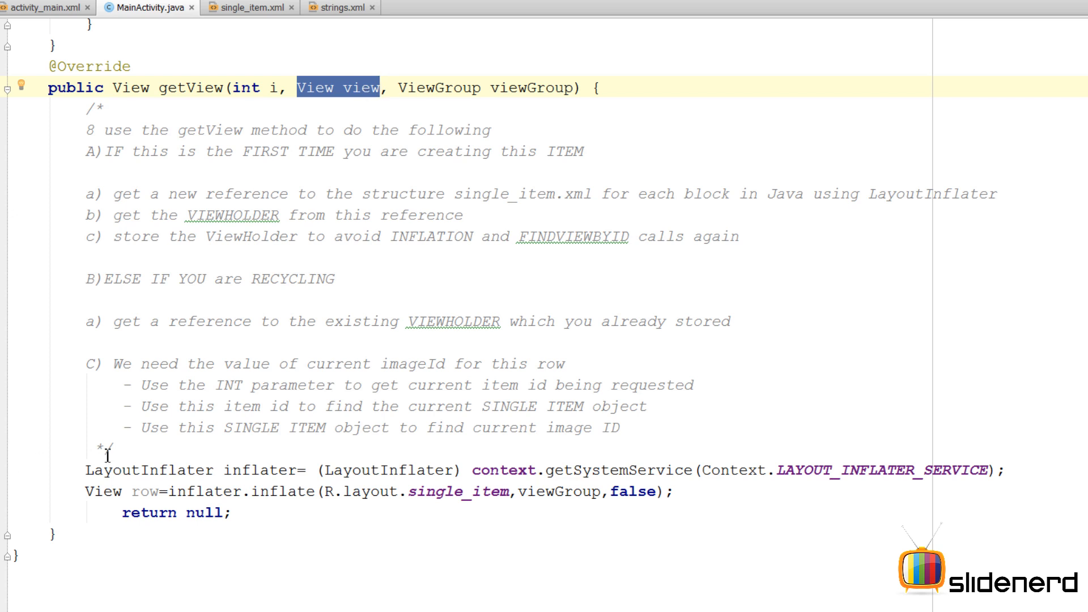
{"action": "type", "text": "View row=view;"}
{"action": "type", "text": "if"}
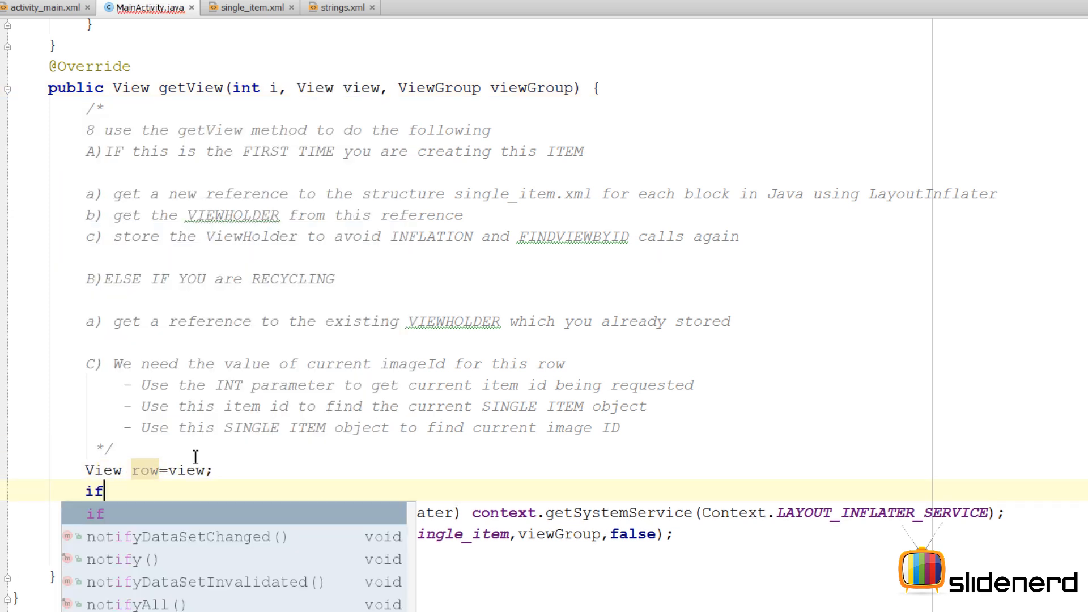
{"action": "type", "text": "(row==null)"}
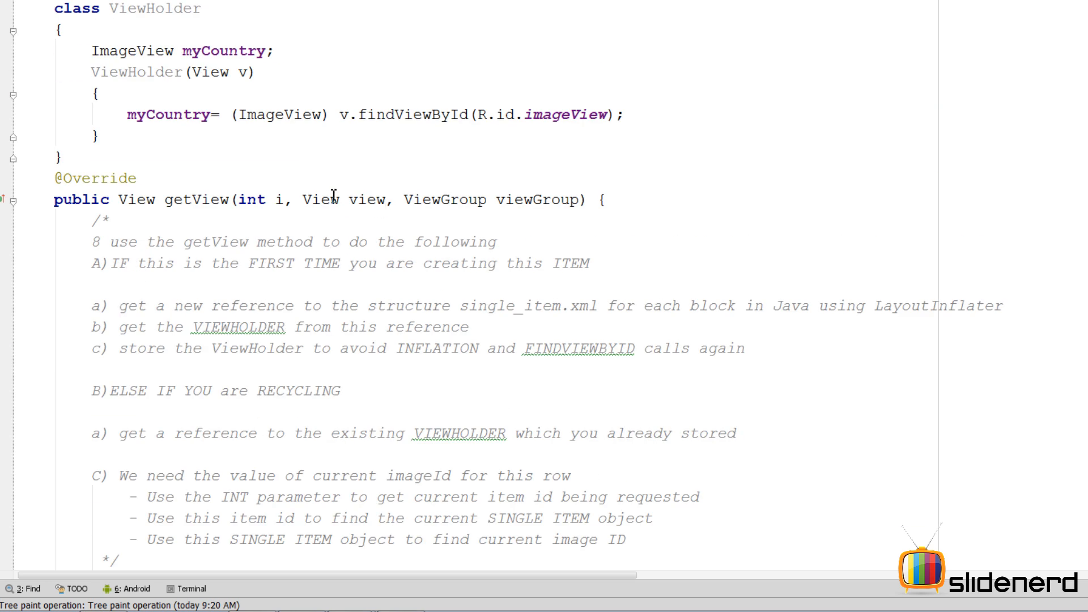
{"action": "double_click", "coordinate": [156, 71]}
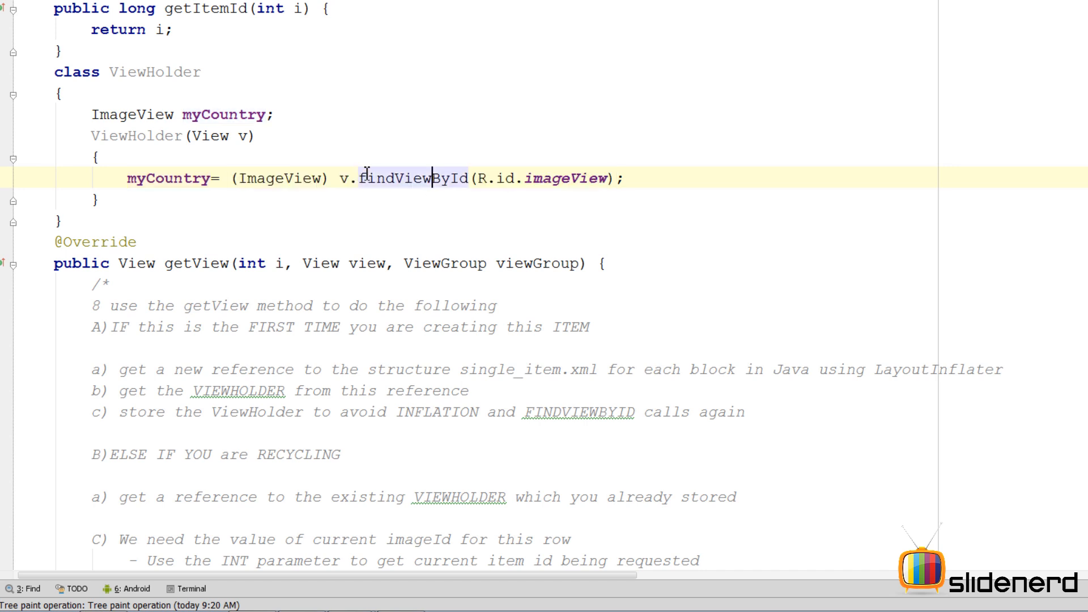
{"action": "double_click", "coordinate": [409, 179]}
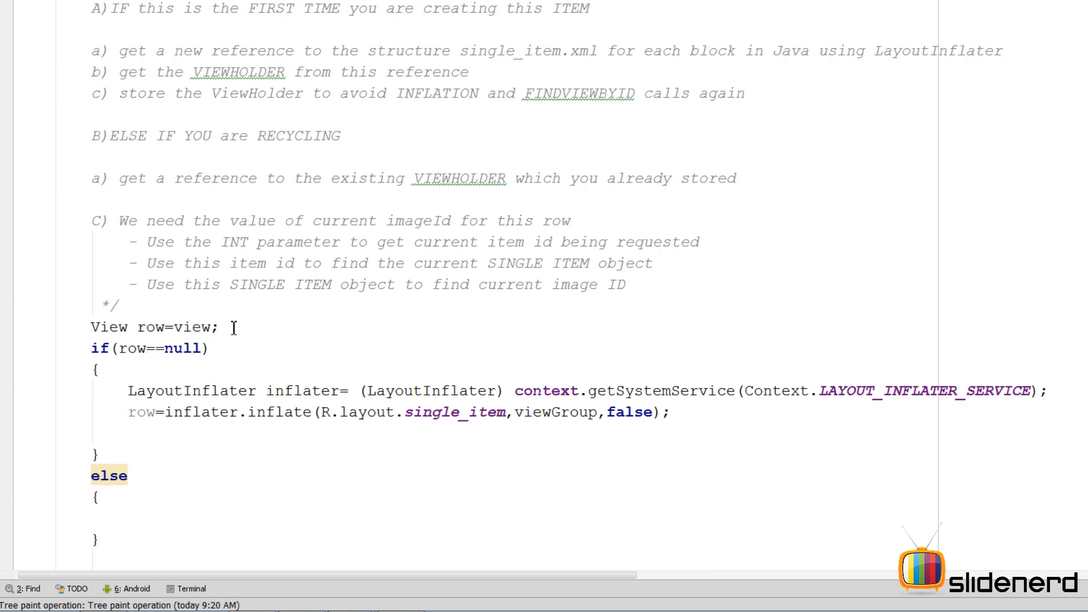
Declare ViewHolder holder=null and create holder=new ViewHolder(row) in the null branch
{"action": "type", "text": "ViewHolder holder=null;"}
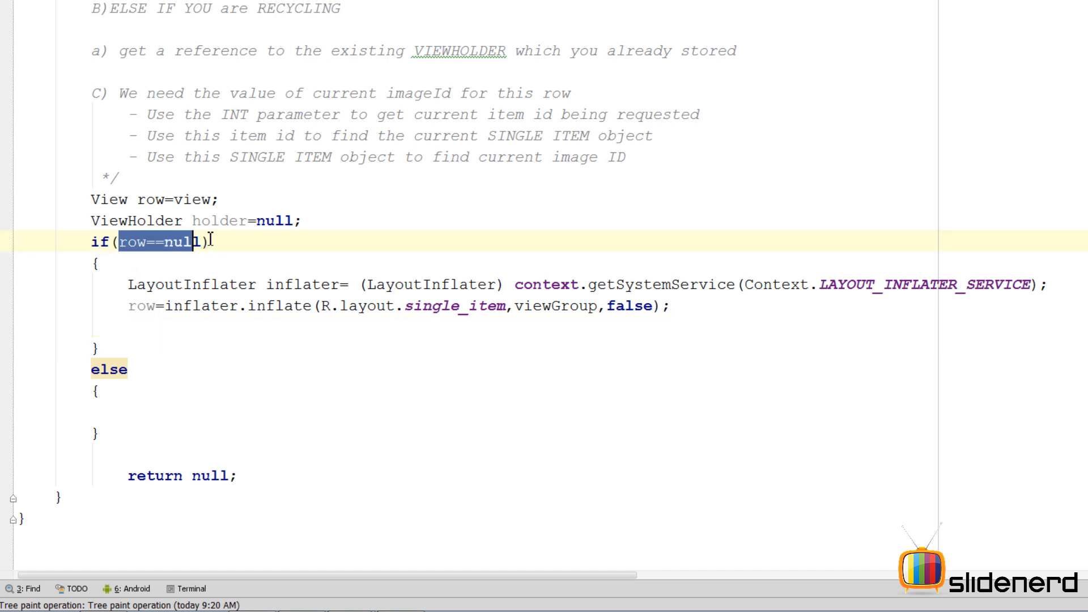
{"action": "type", "text": "h"}
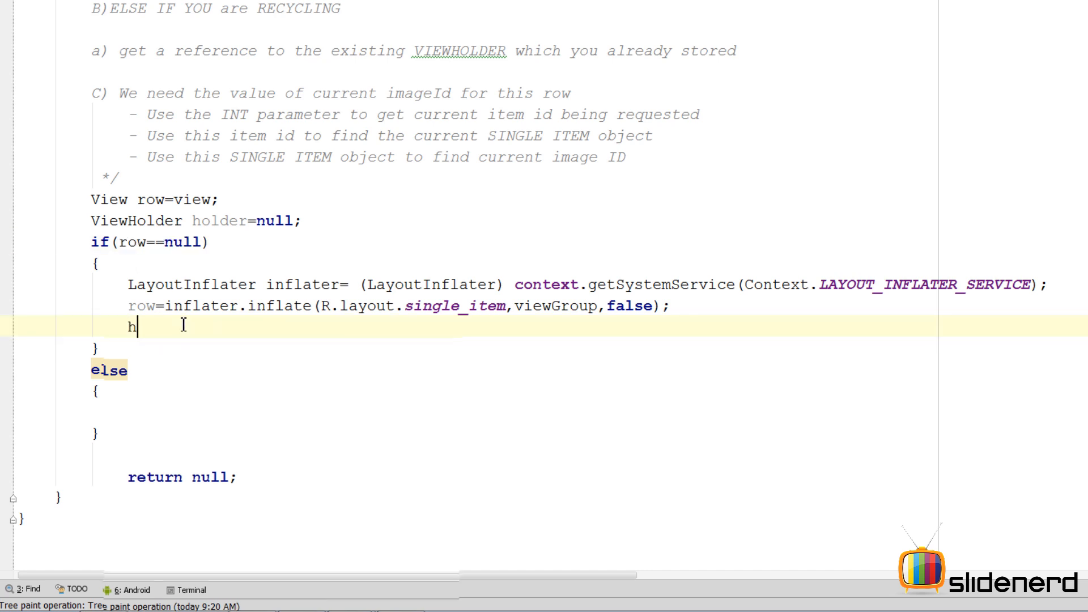
{"action": "type", "text": "older=new"}
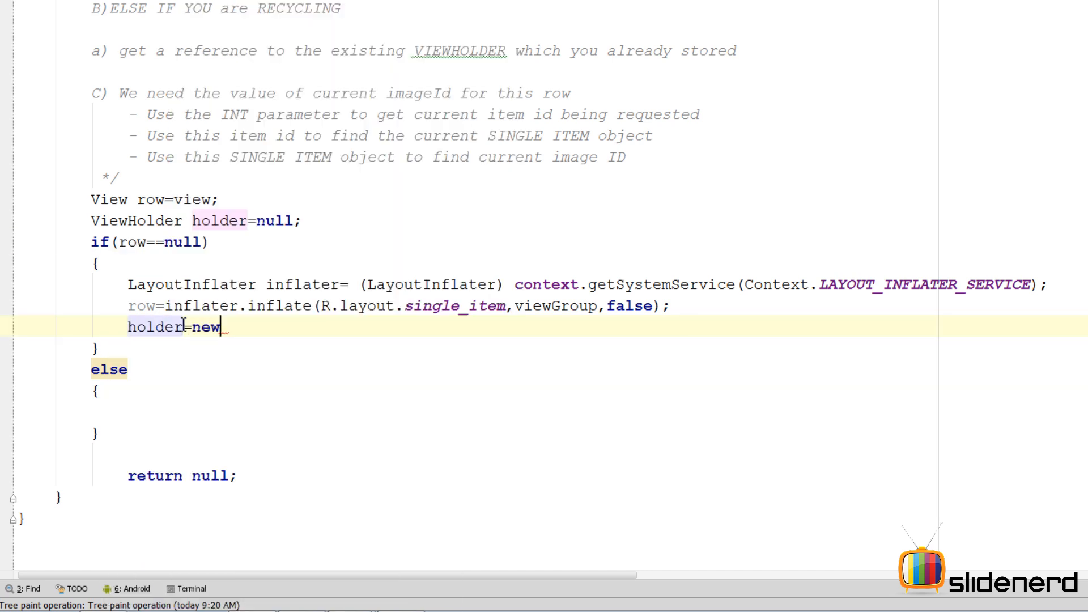
{"action": "type", "text": "ViewHolder()"}
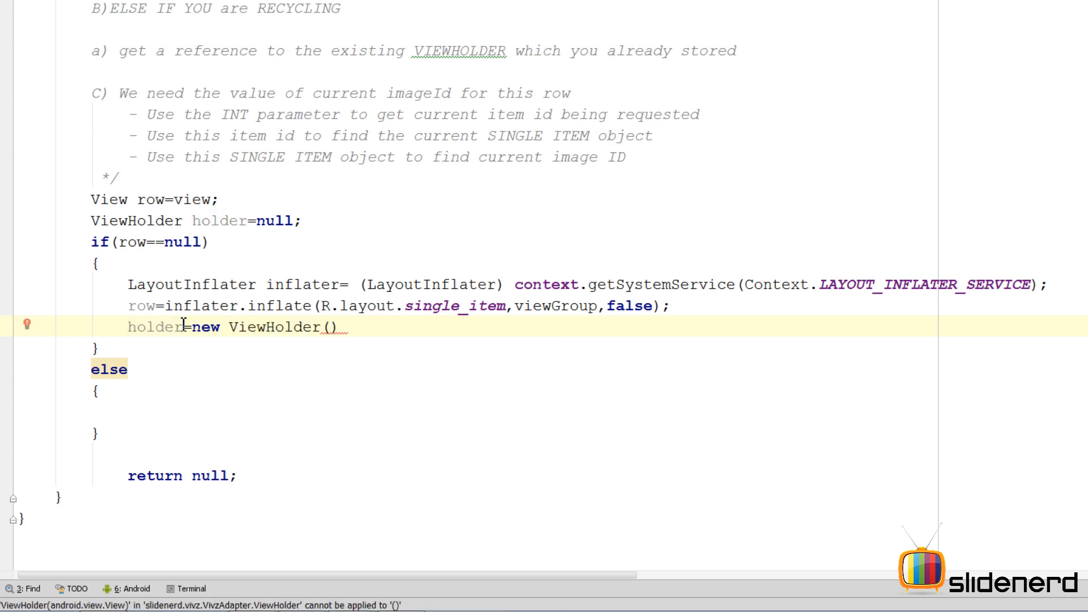
{"action": "type", "text": "row"}
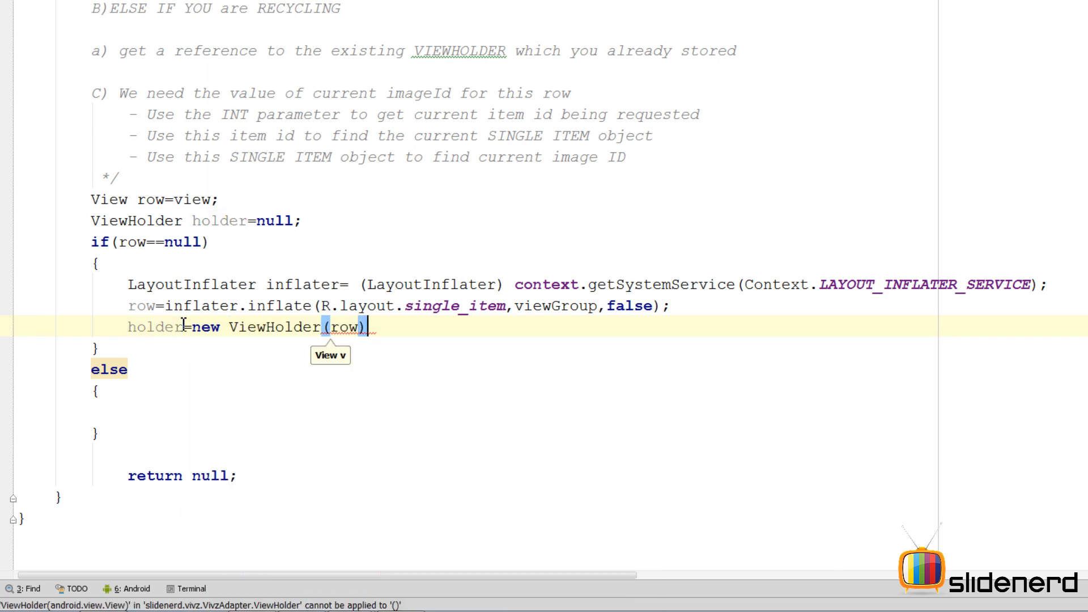
{"action": "type", "text": ";"}
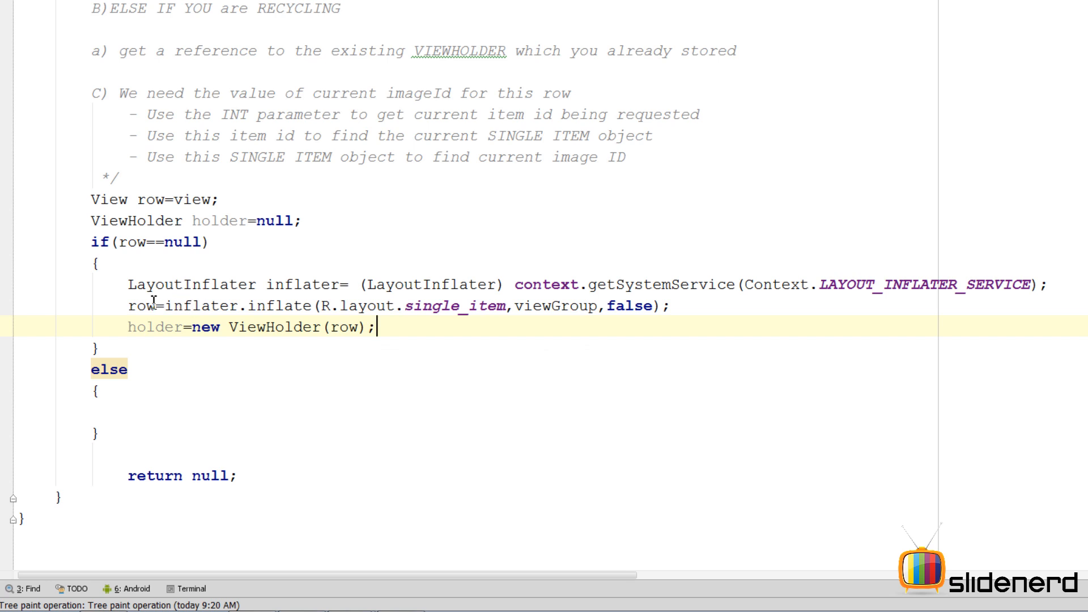
Highlight row in the inflate line and reopen single_item.xml
{"action": "left_click", "coordinate": [143, 305]}
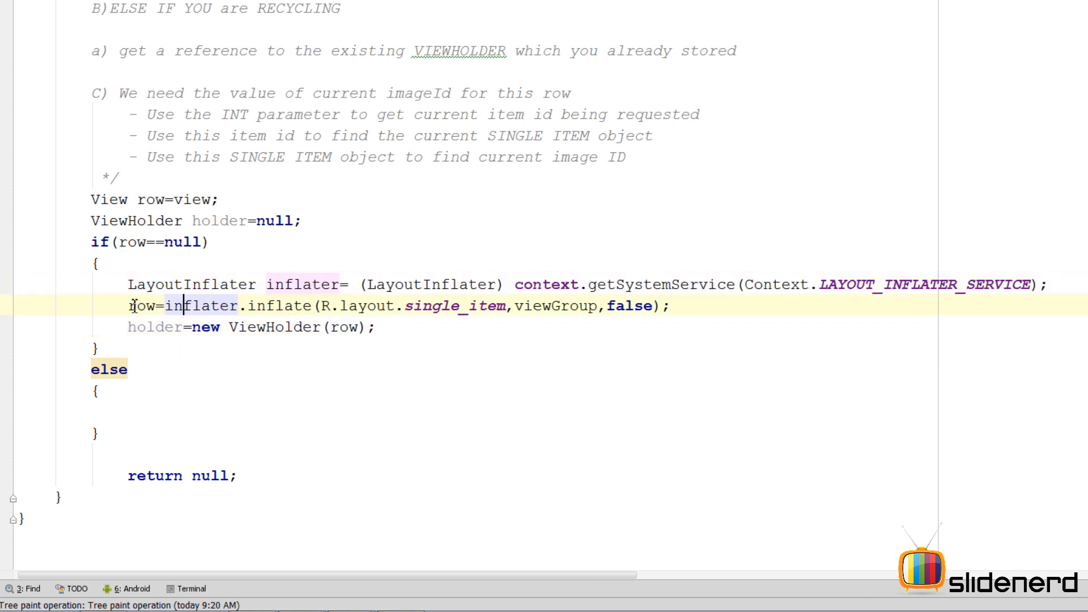
{"action": "double_click", "coordinate": [143, 305]}
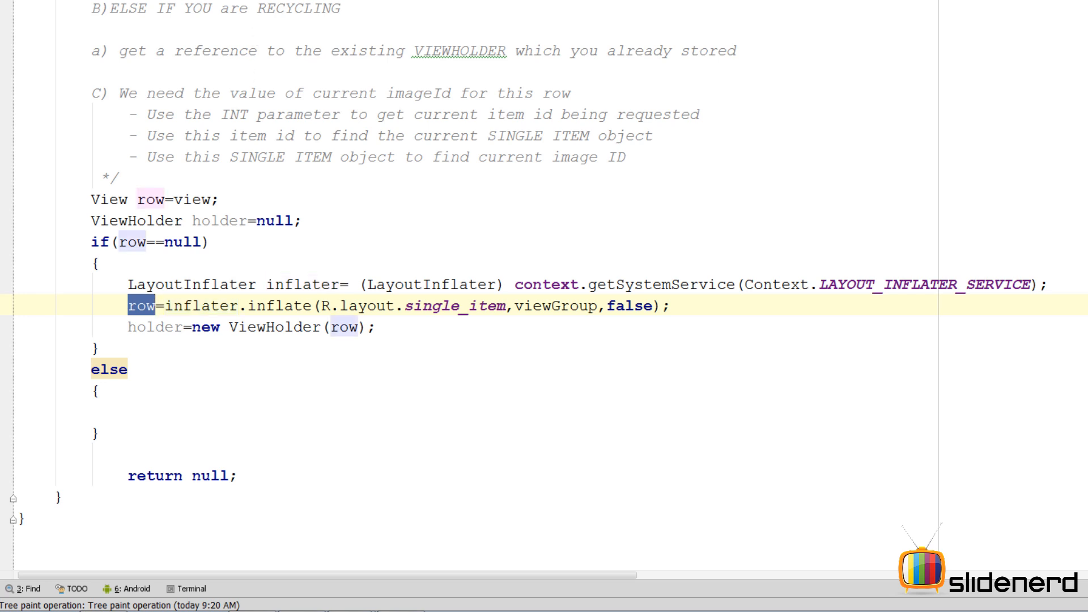
{"action": "left_click", "coordinate": [261, 21]}
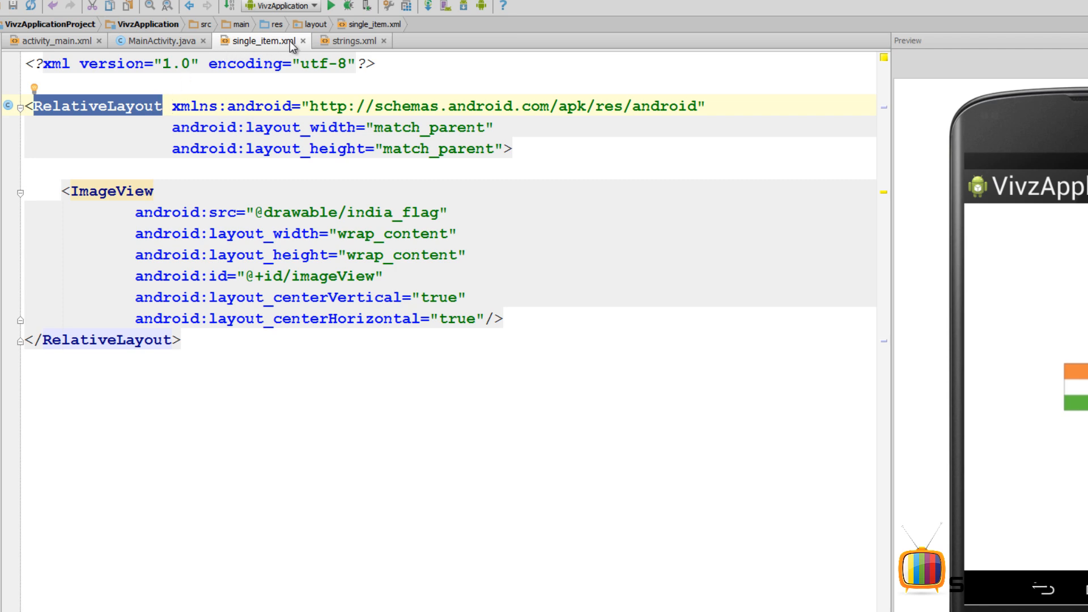
Back in MainActivity, highlight imageView and findViewById in the ViewHolder constructor
{"action": "left_click", "coordinate": [157, 40]}
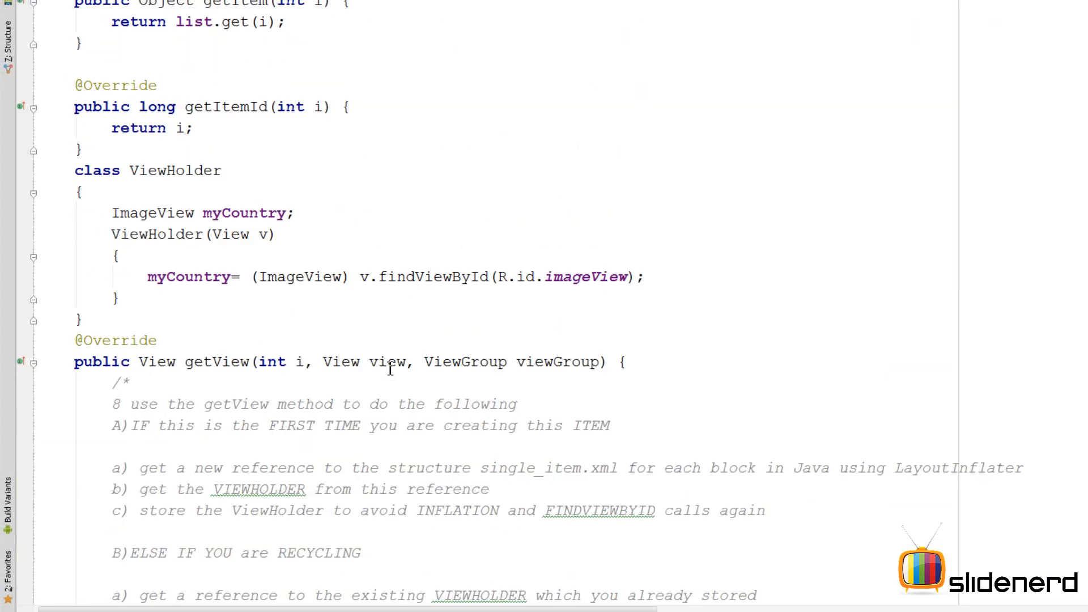
{"action": "double_click", "coordinate": [176, 170]}
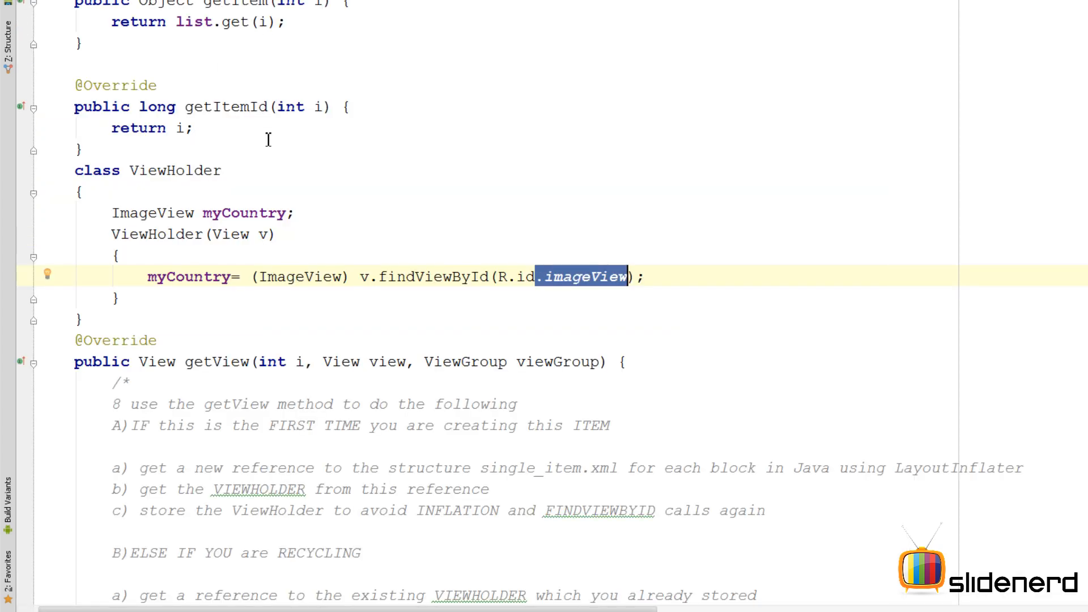
{"action": "scroll", "scroll_direction": "down", "scroll_amount": 3}
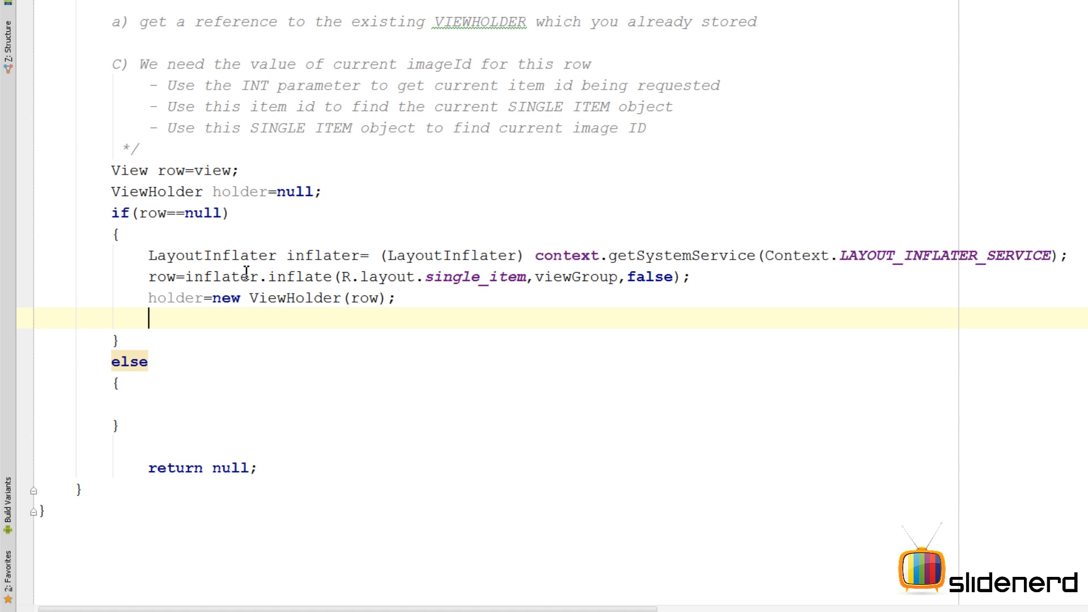
{"action": "double_click", "coordinate": [175, 298]}
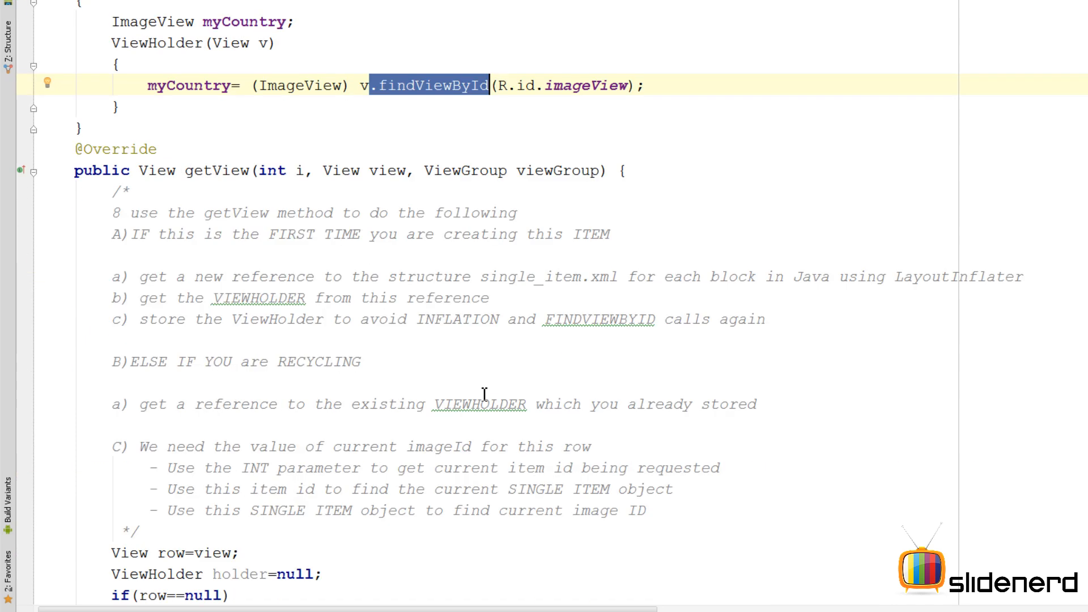
Add row.setTag(holder) in the if block and holder=(ViewHolder) row.getTag() in else
{"action": "scroll", "scroll_direction": "down", "scroll_amount": 3}
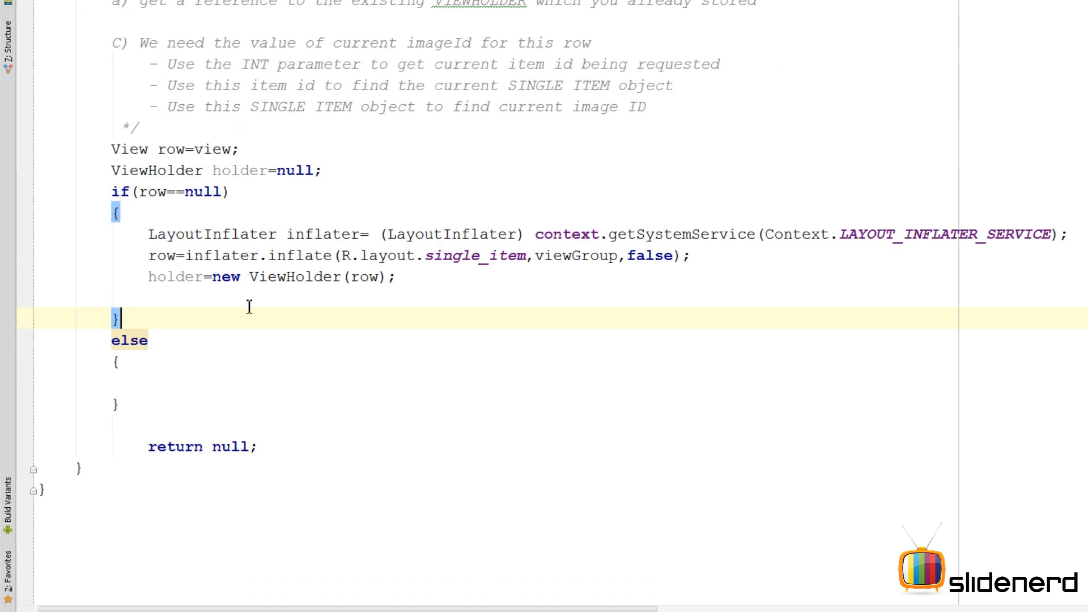
{"action": "type", "text": "row."}
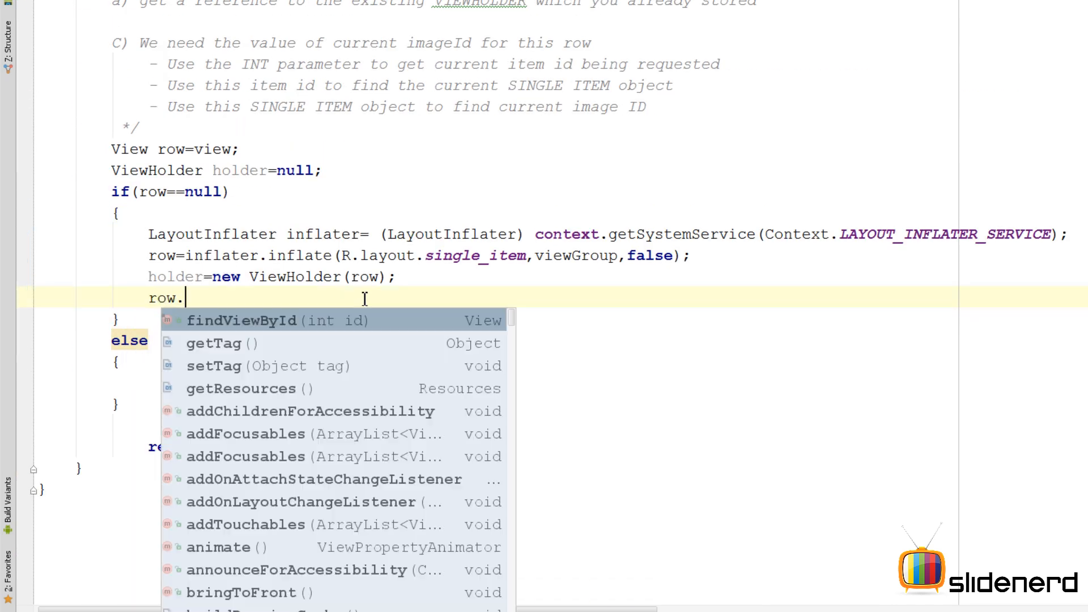
{"action": "type", "text": "setTag();"}
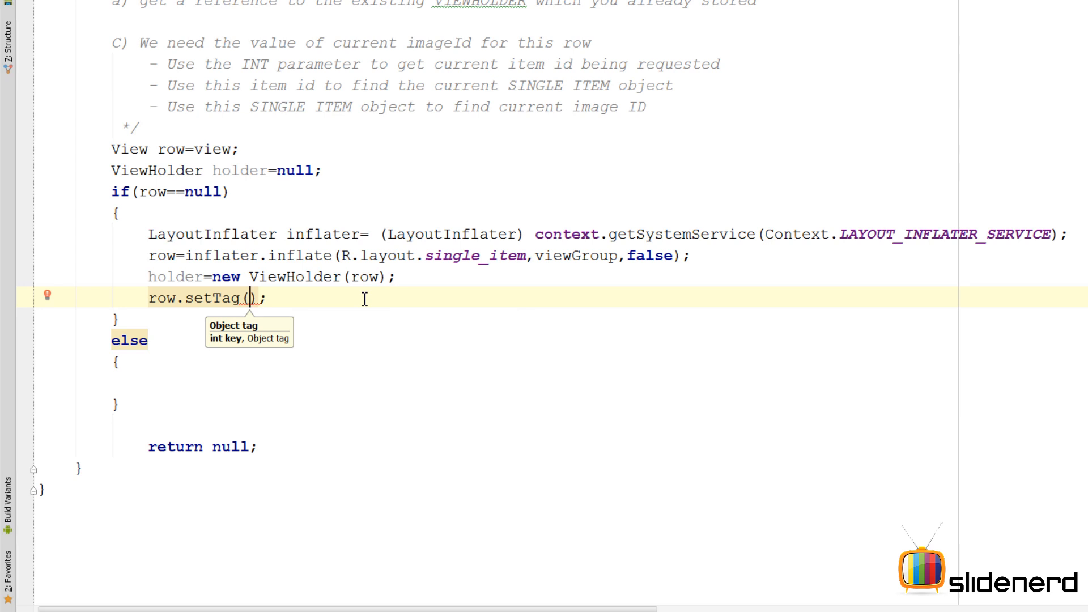
{"action": "type", "text": "holde"}
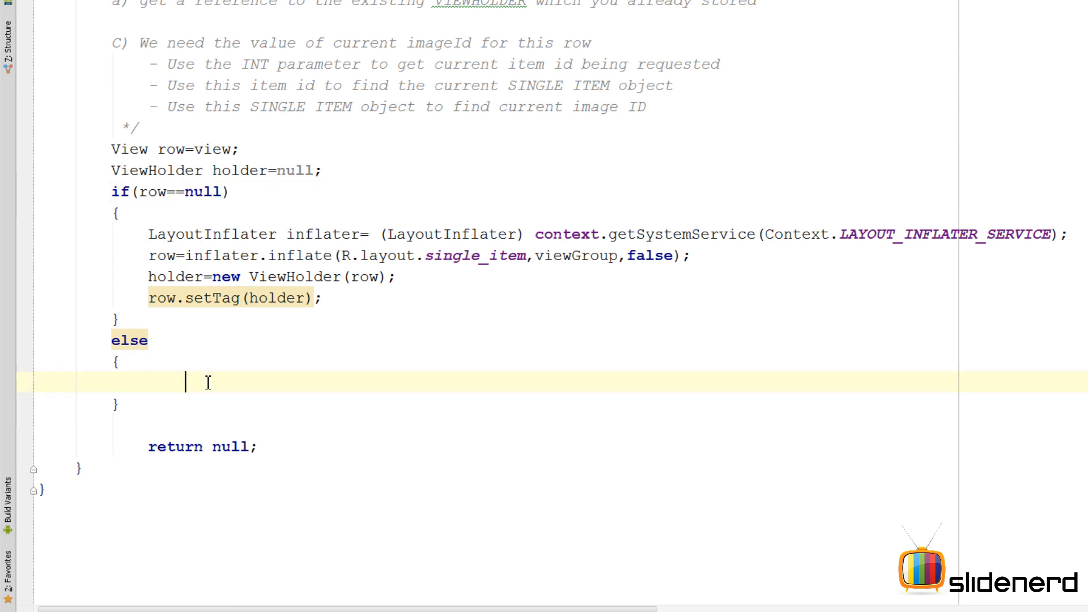
{"action": "type", "text": "row."}
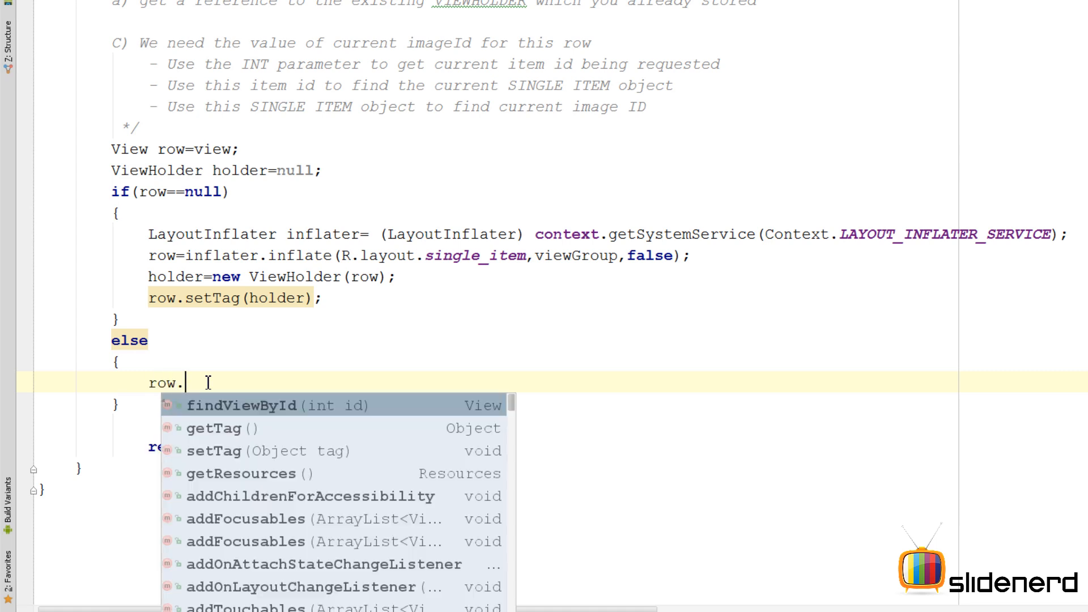
{"action": "type", "text": "ViewHolder"}
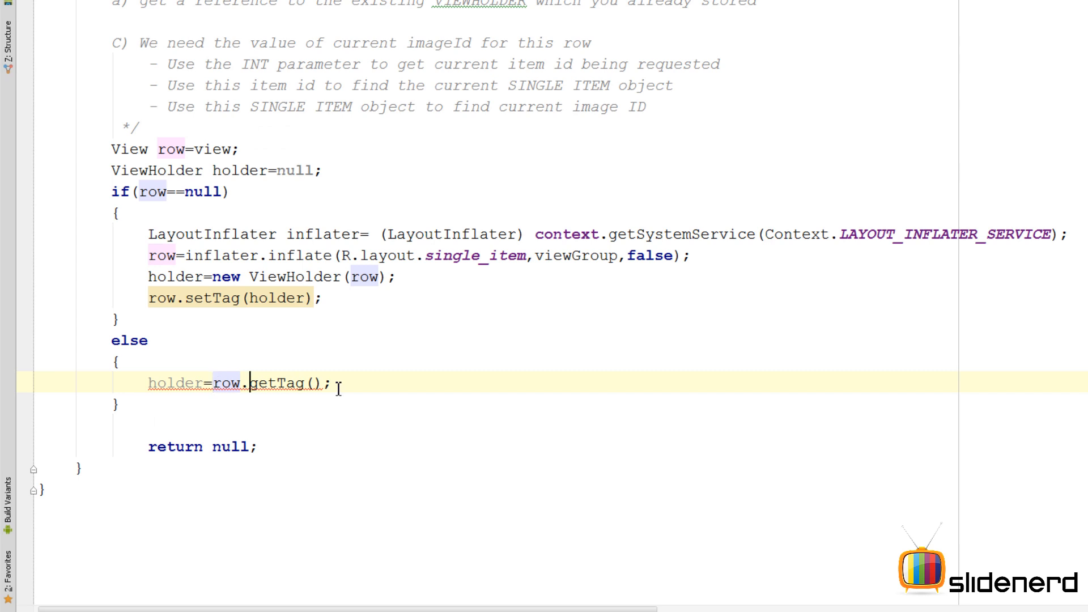
{"action": "type", "text": "(ViewHolder)"}
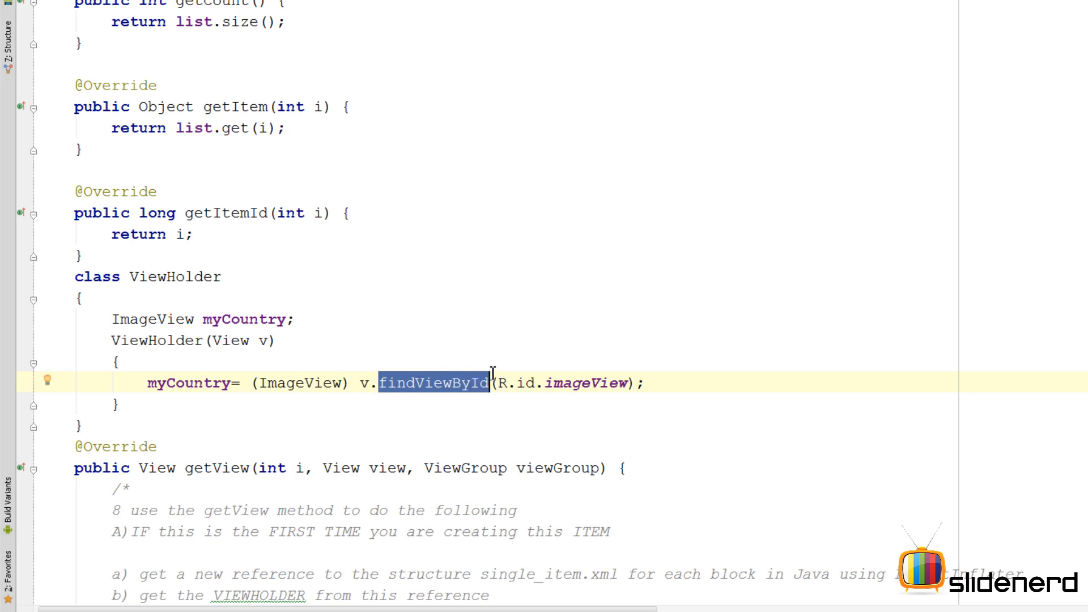
{"action": "mouse_move", "coordinate": [457, 389]}
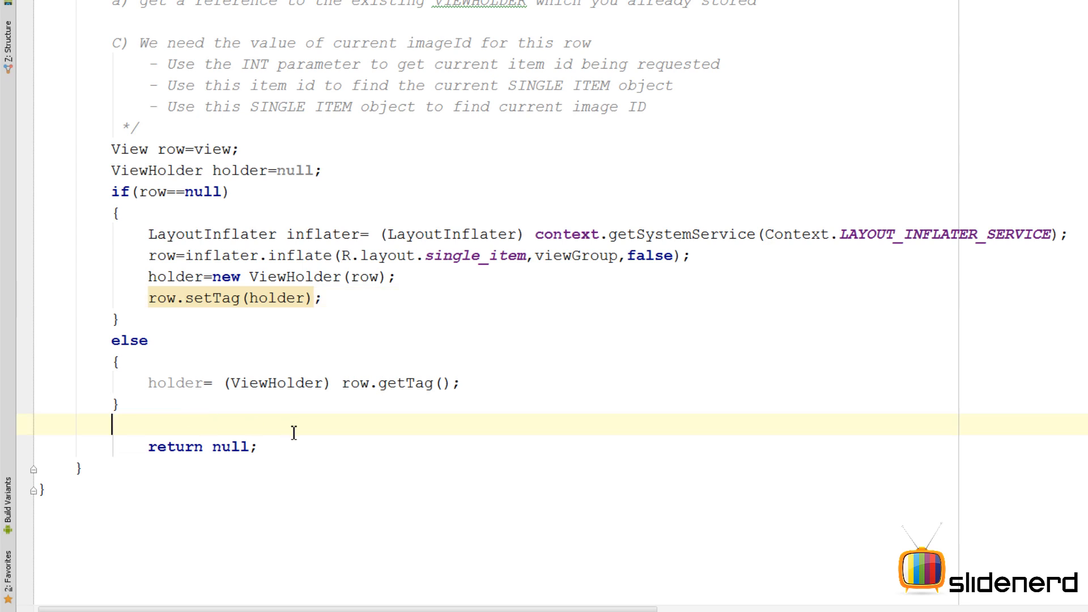
Type holder.myCountry.setImageResource() below the if/else, leaving its arguments empty
{"action": "type", "text": "holder"}
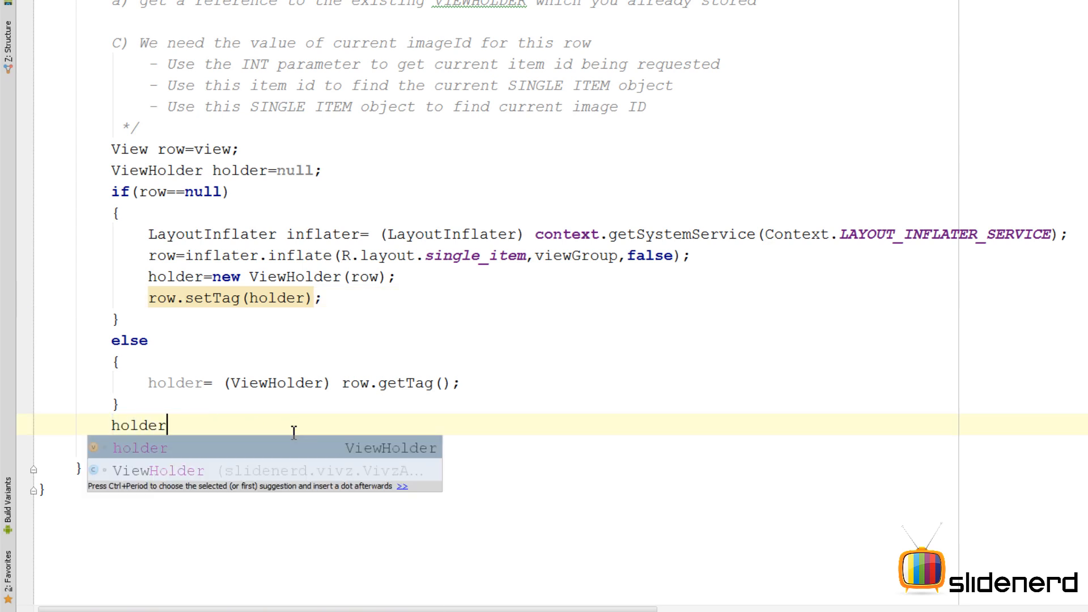
{"action": "type", "text": ".myCountry"}
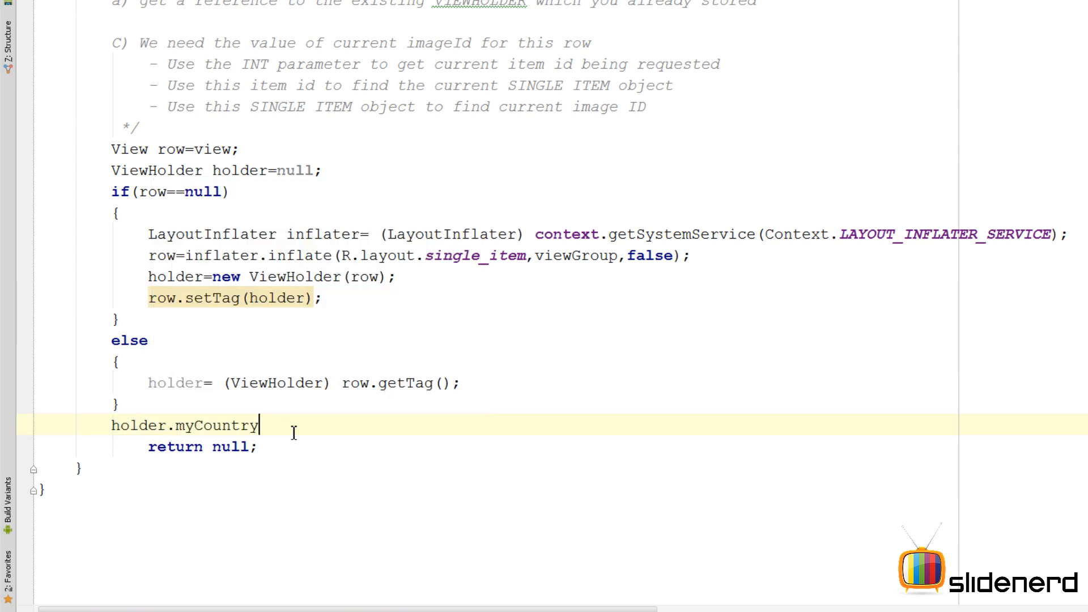
{"action": "scroll", "scroll_direction": "down", "scroll_amount": 3}
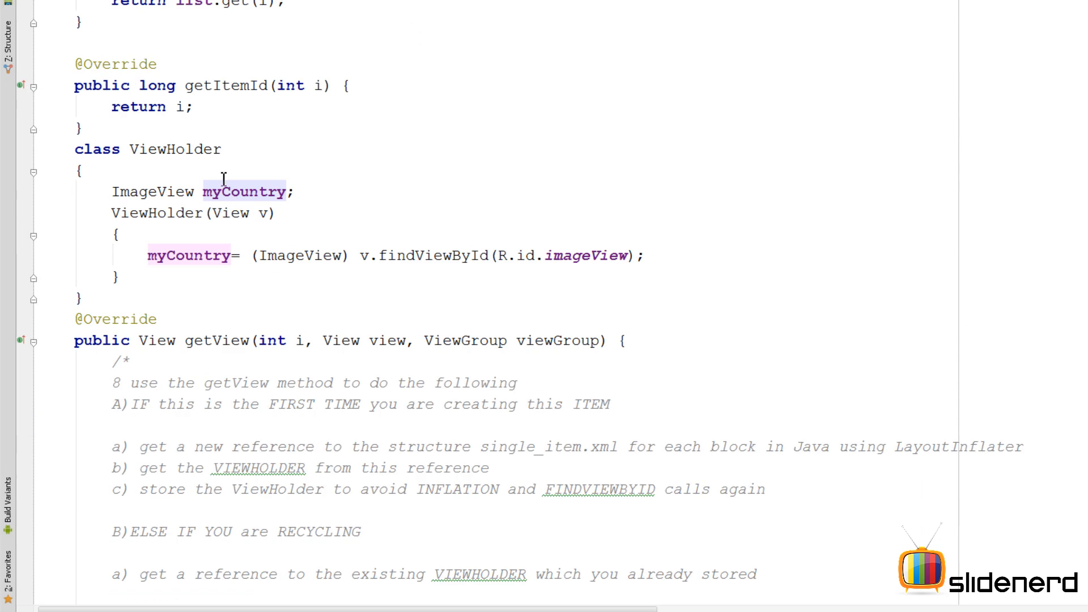
{"action": "scroll", "scroll_direction": "down", "scroll_amount": 3}
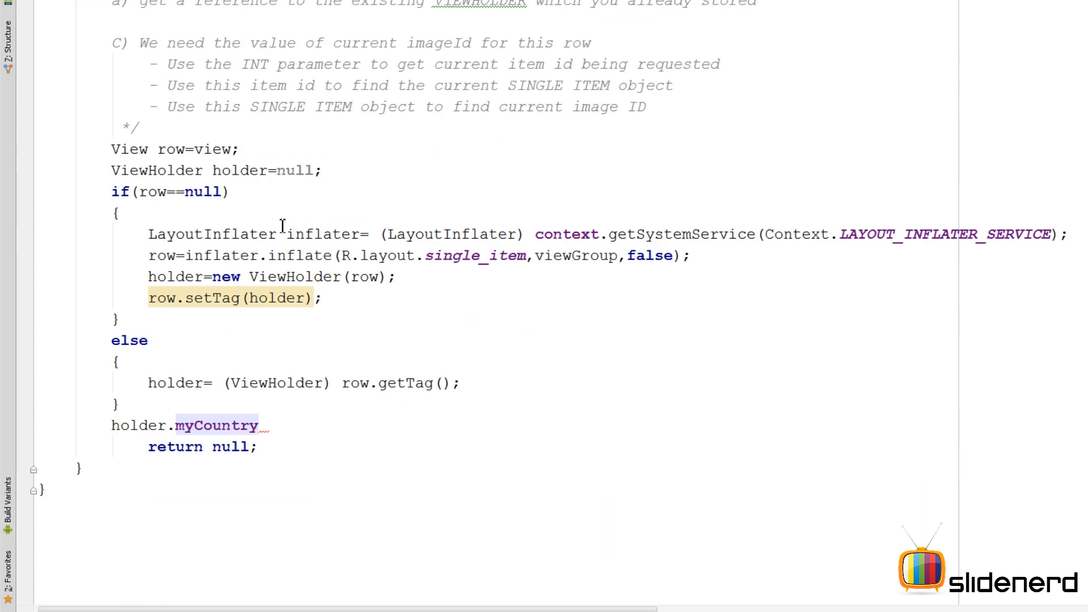
{"action": "type", "text": "."}
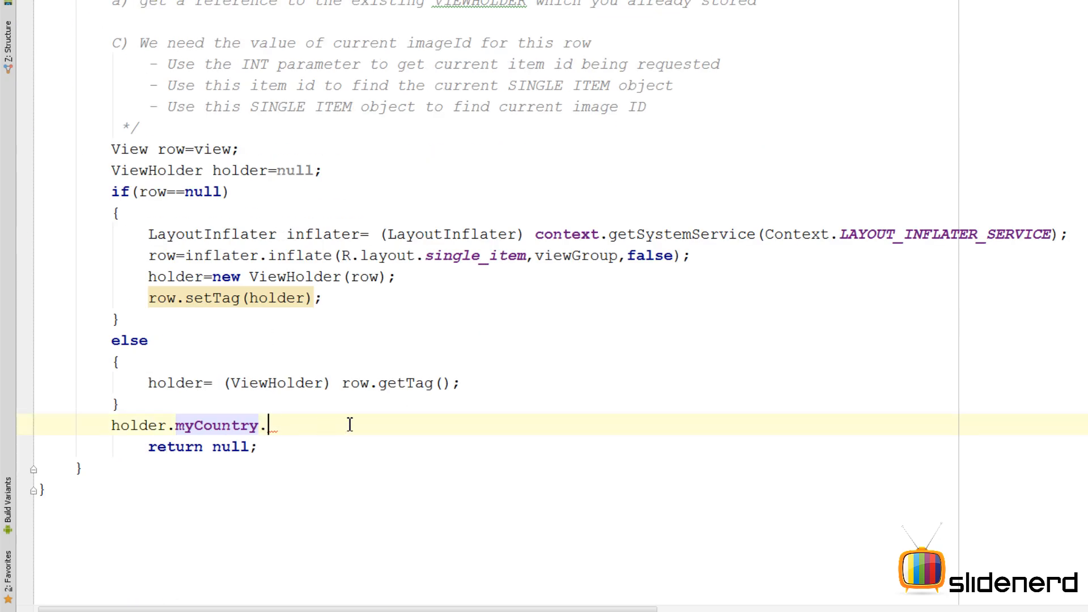
{"action": "type", "text": "setImageResource();"}
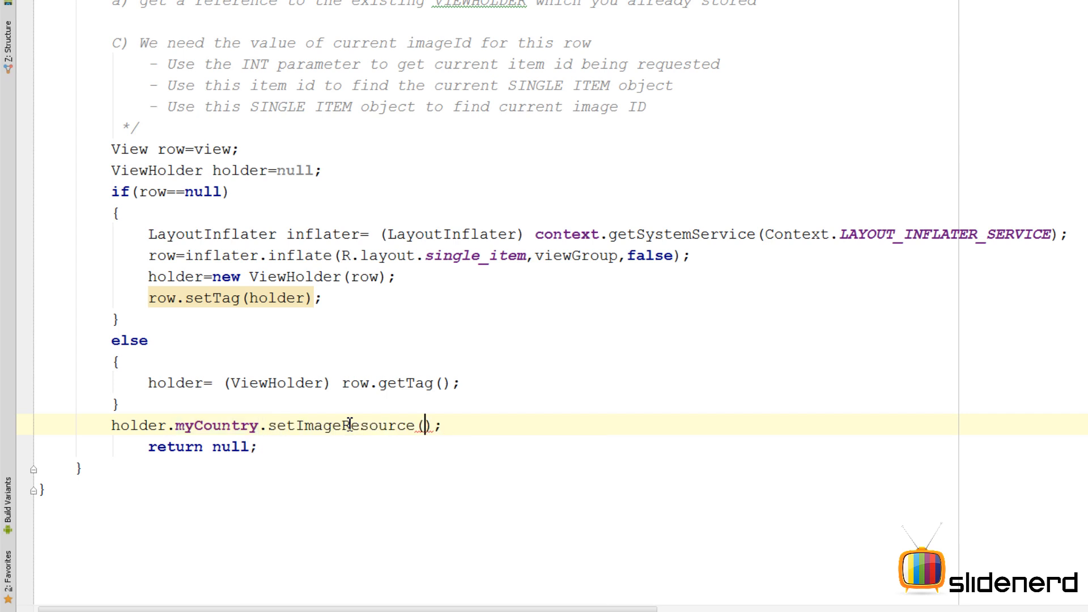
{"action": "mouse_move", "coordinate": [427, 426]}
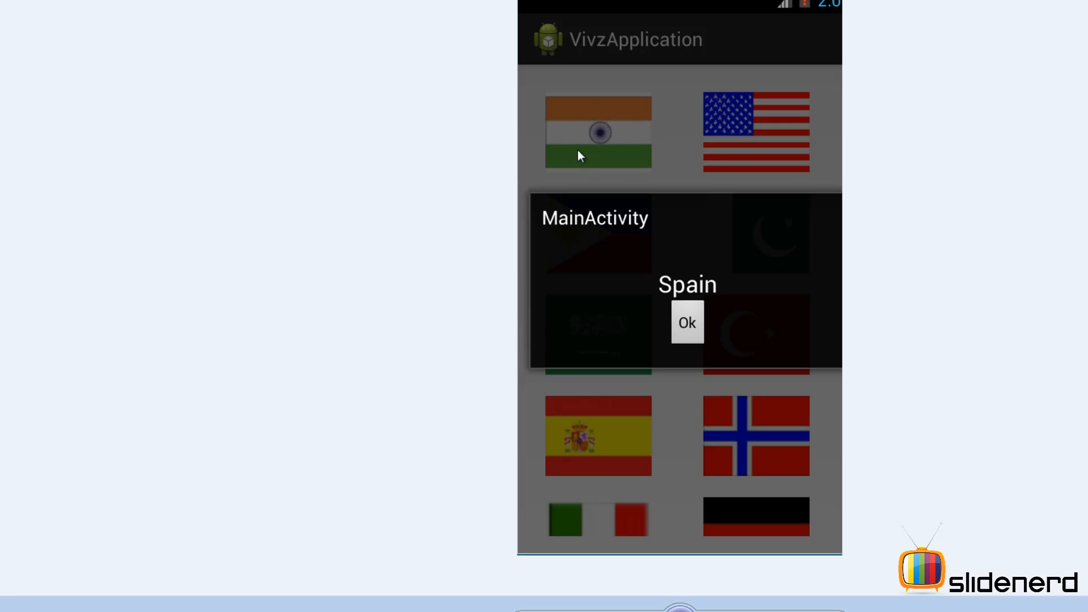
{"action": "mouse_move", "coordinate": [527, 135]}
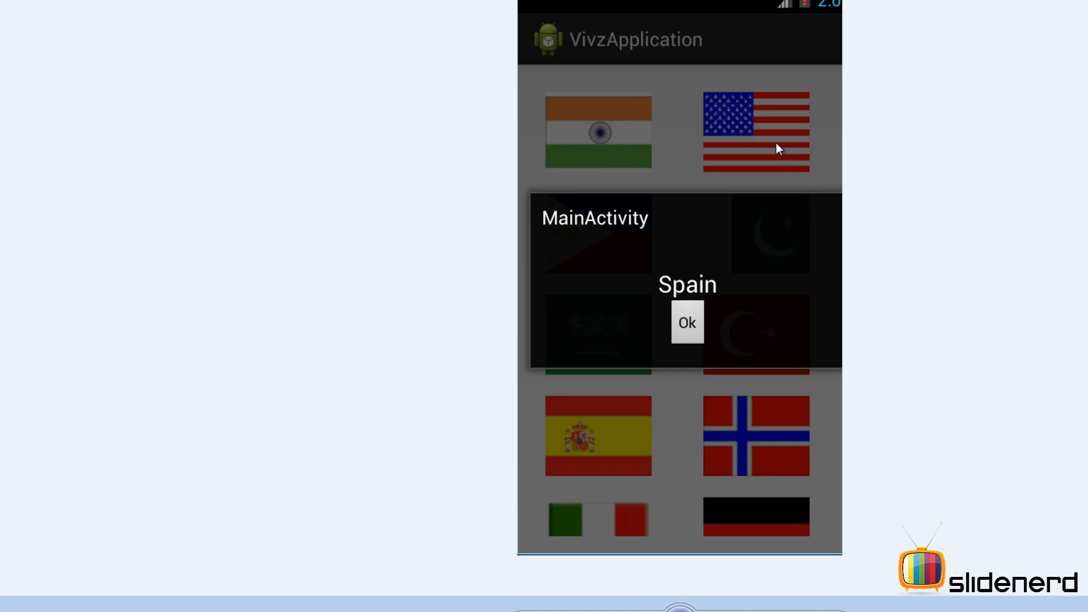
{"action": "mouse_move", "coordinate": [707, 143]}
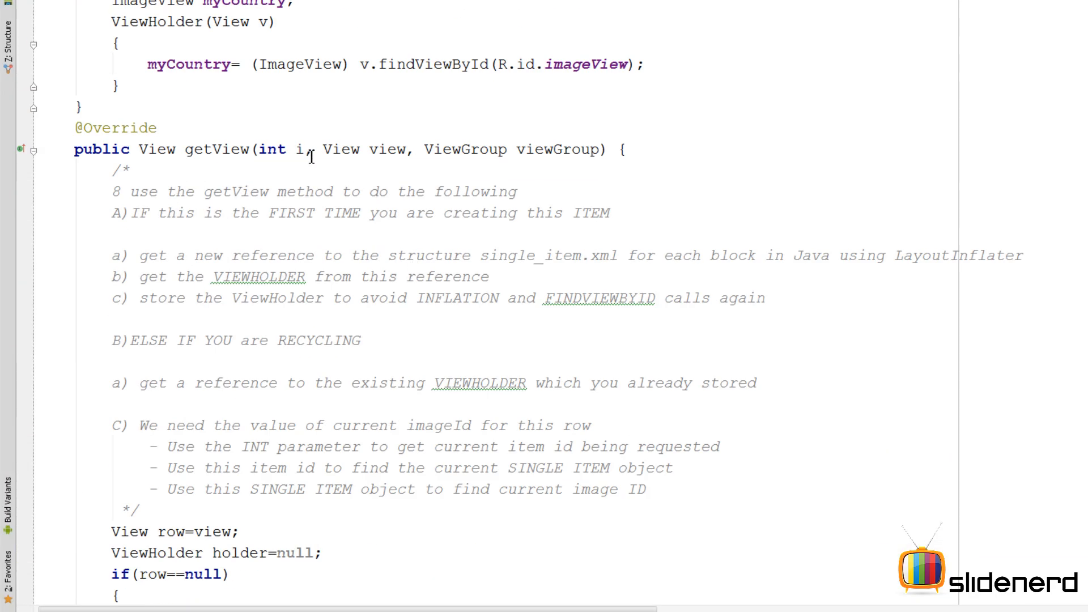
Highlight getView's int i position parameter and add list.get(i); before setImageResource
{"action": "double_click", "coordinate": [272, 149]}
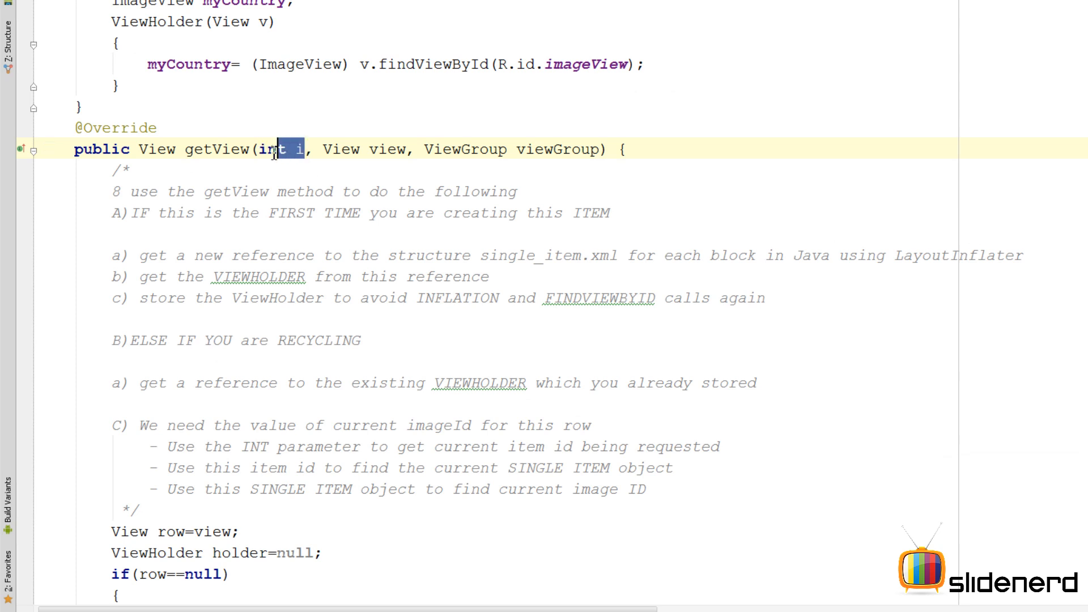
{"action": "double_click", "coordinate": [277, 149]}
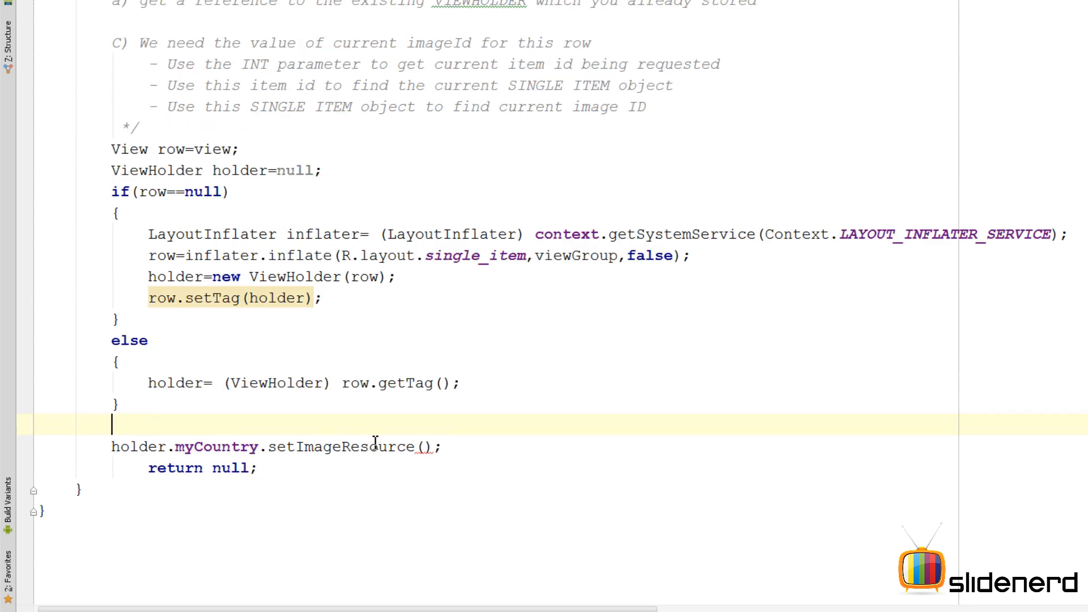
{"action": "type", "text": "i"}
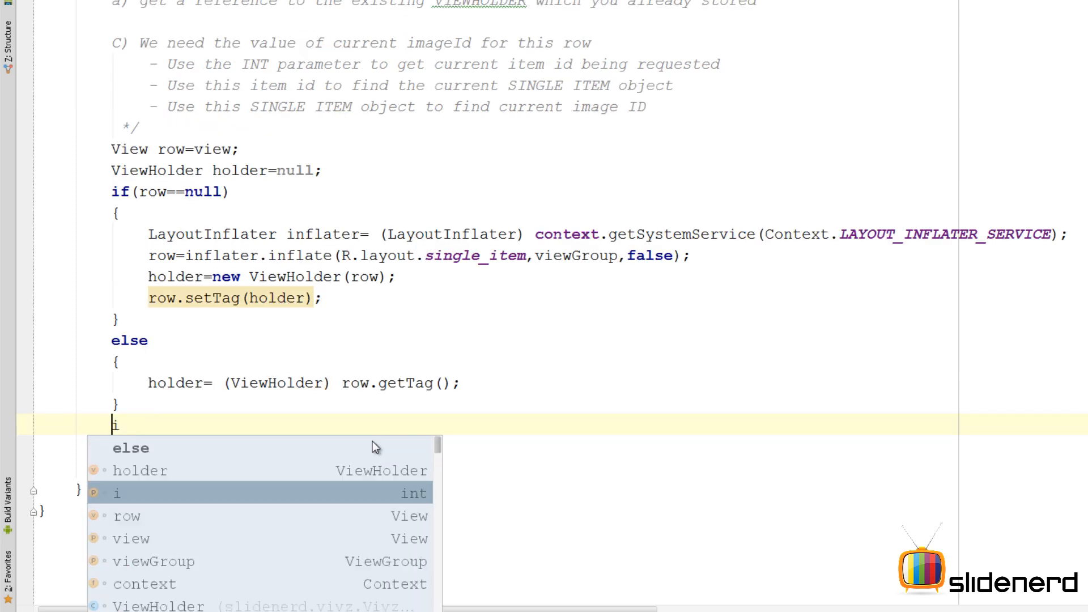
{"action": "type", "text": "list.get(i"}
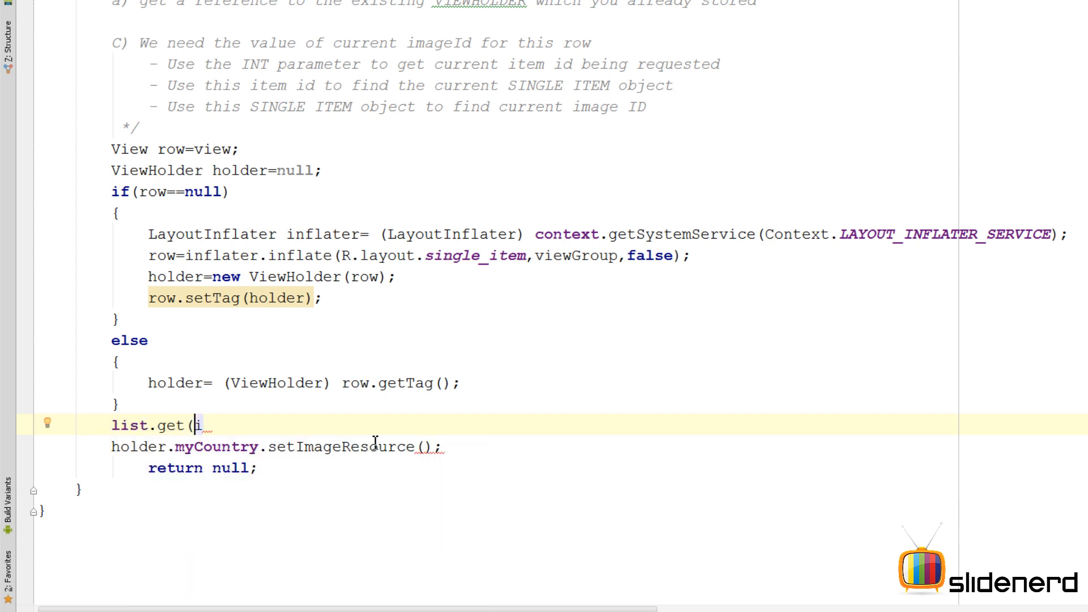
{"action": "type", "text": ");"}
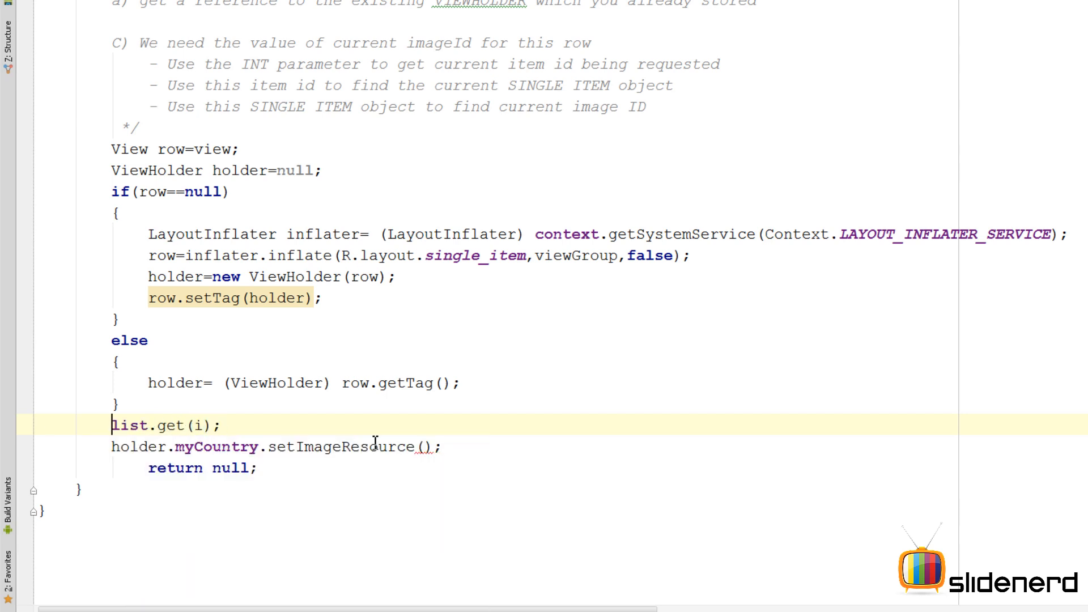
Inspect the list field and its Country element type in VivzAdapter
{"action": "double_click", "coordinate": [129, 425]}
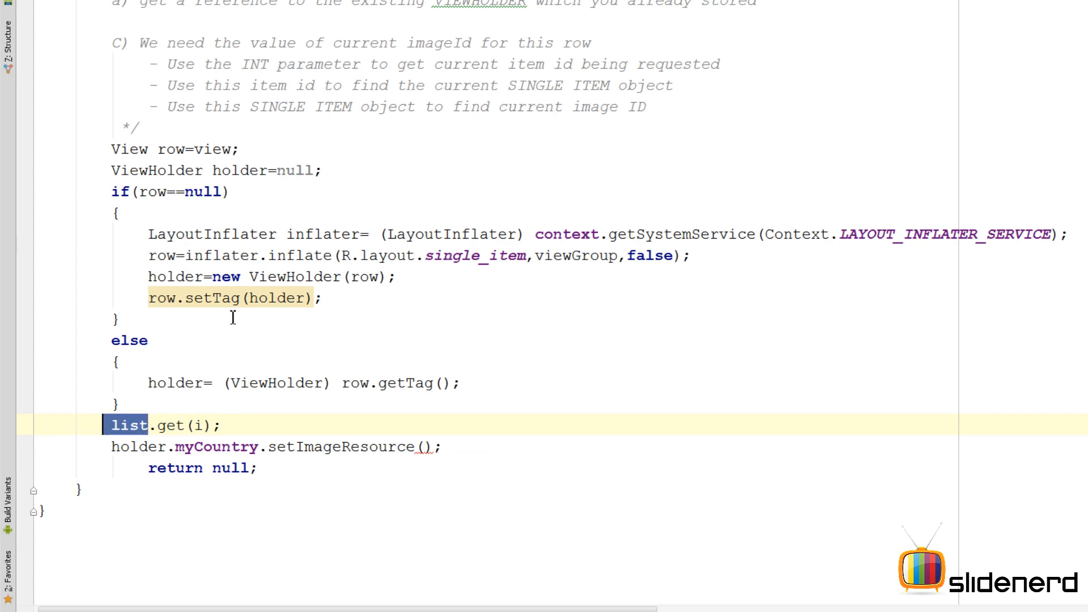
{"action": "scroll", "scroll_direction": "down", "scroll_amount": 3}
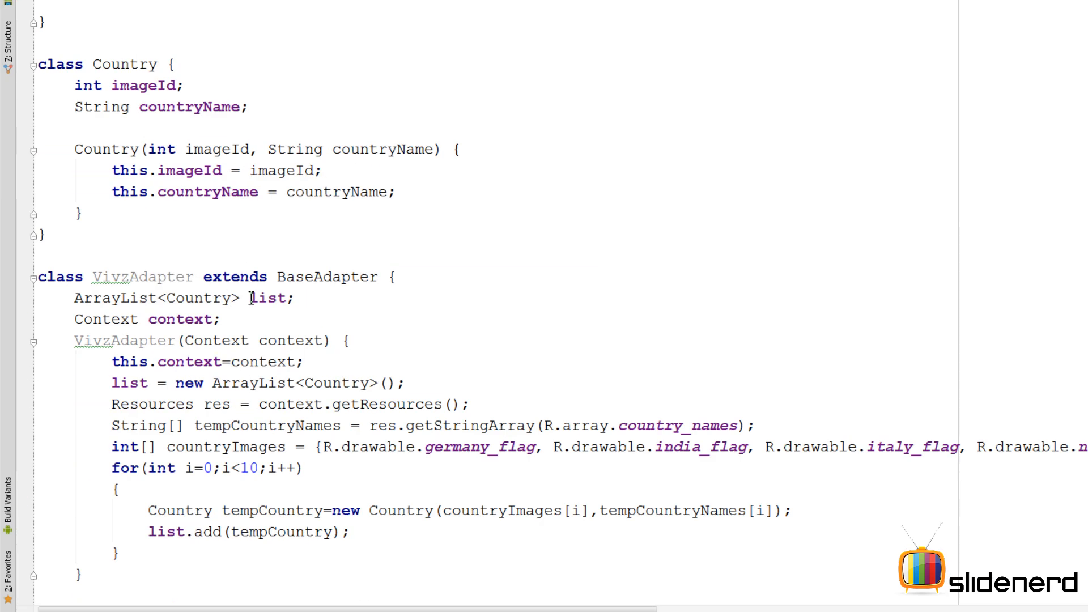
{"action": "double_click", "coordinate": [197, 298]}
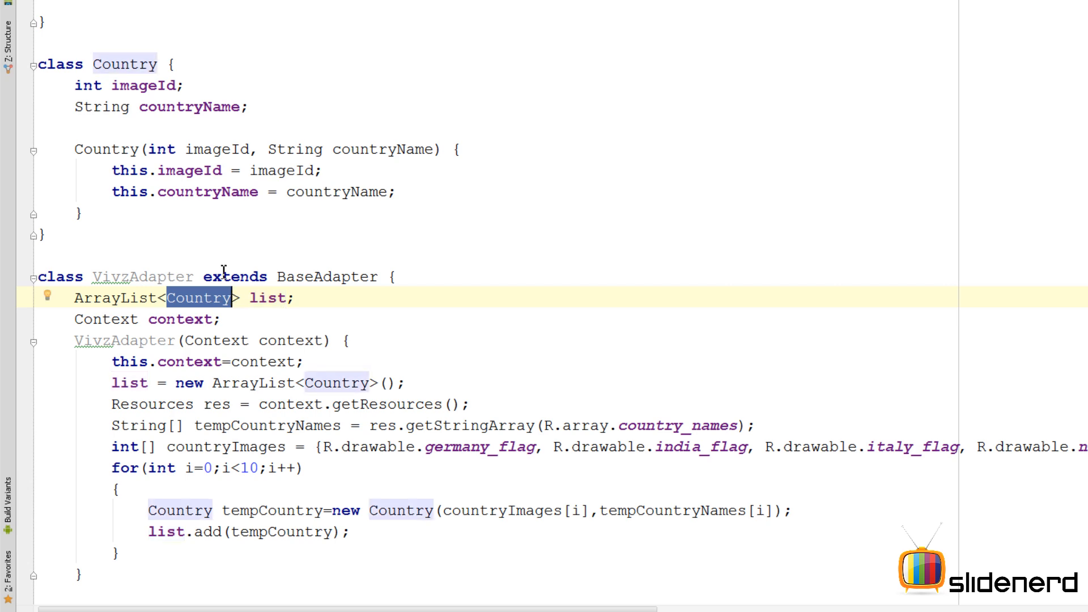
{"action": "scroll", "scroll_direction": "down", "scroll_amount": 3}
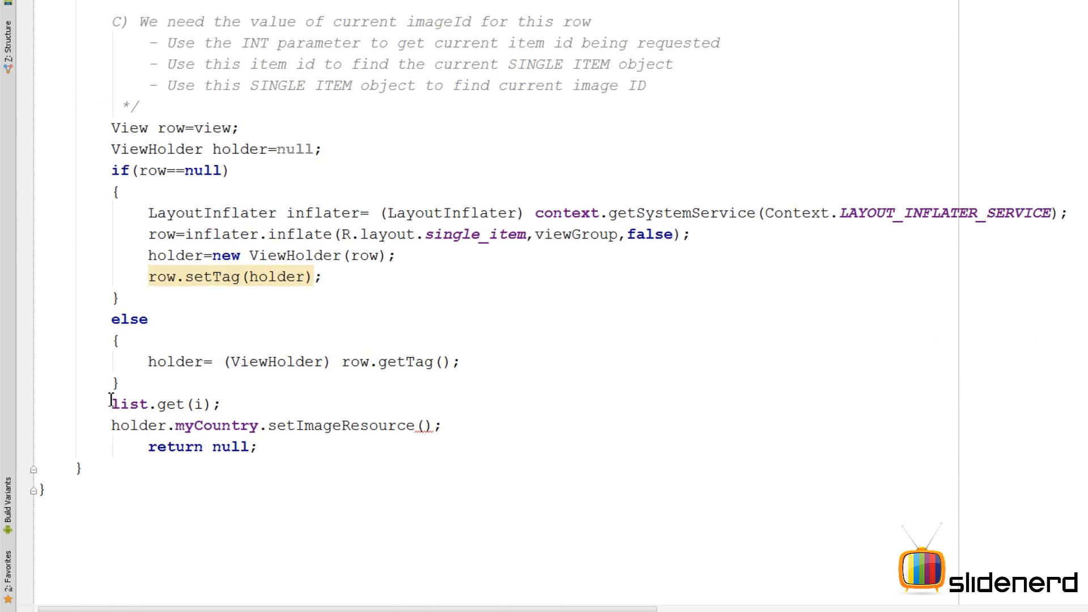
Store list.get(i) as Country temp and pass temp.imageId to setImageResource
{"action": "type", "text": "Coun"}
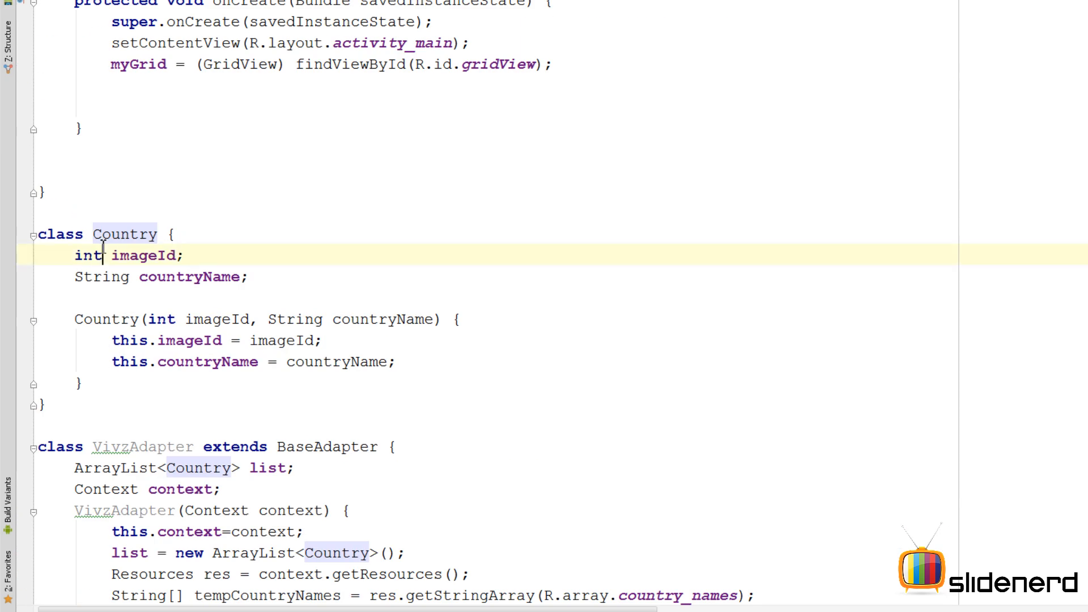
{"action": "double_click", "coordinate": [144, 255]}
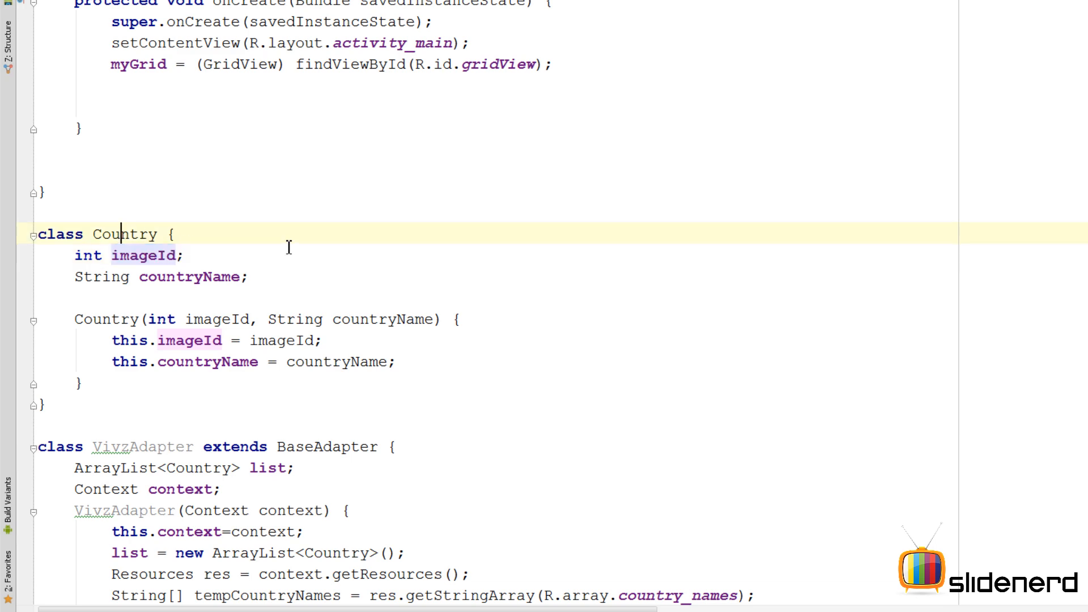
{"action": "scroll", "scroll_direction": "down", "scroll_amount": 3}
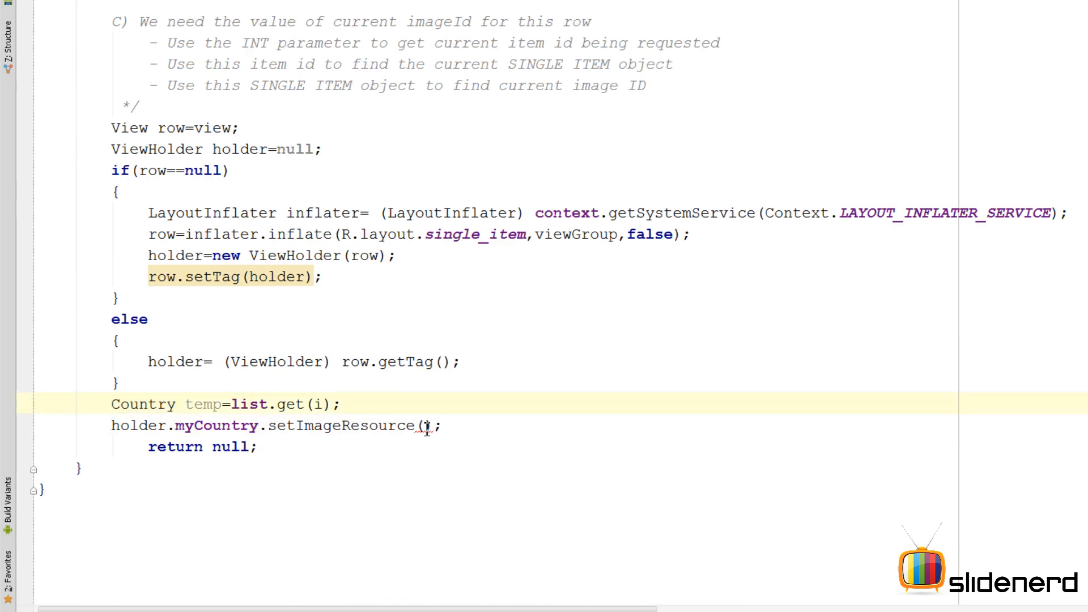
{"action": "type", "text": "temp"}
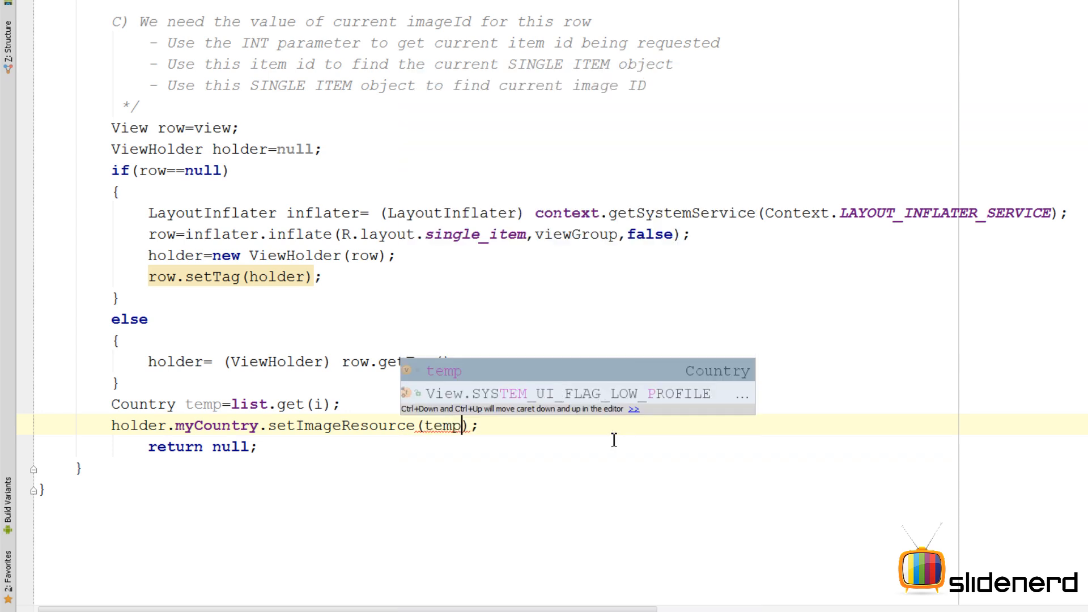
{"action": "type", "text": ".imageId"}
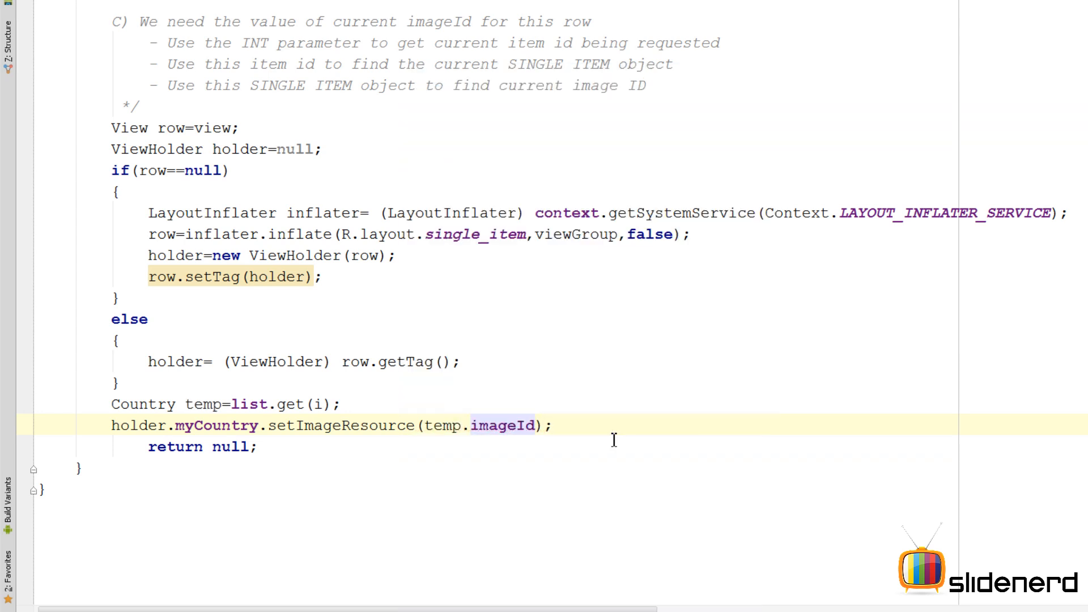
{"action": "mouse_move", "coordinate": [158, 445]}
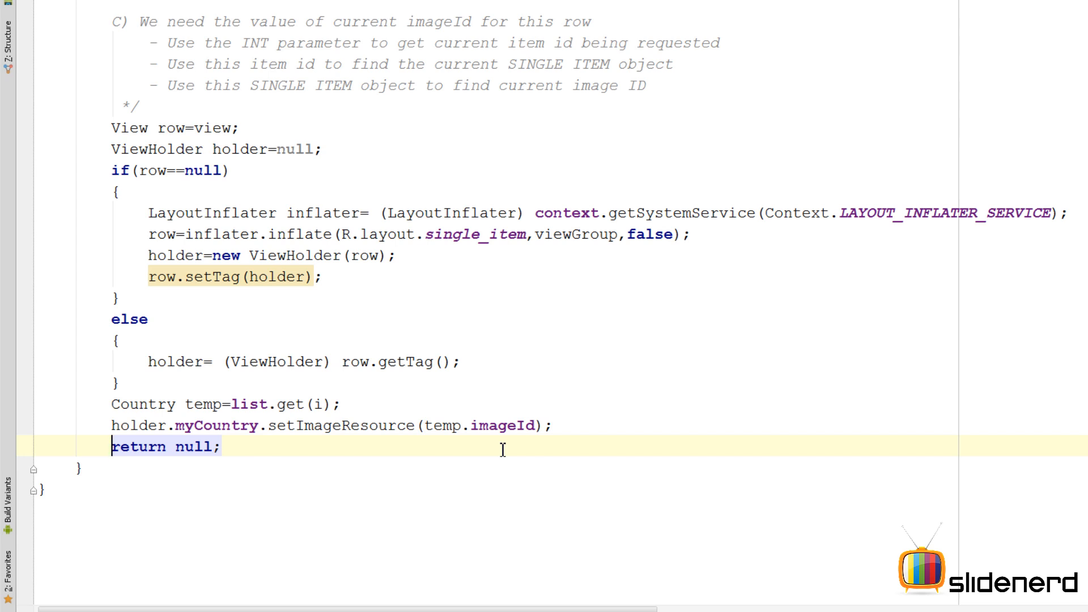
Replace the null in getView's return statement with row
{"action": "key", "text": "Delete"}
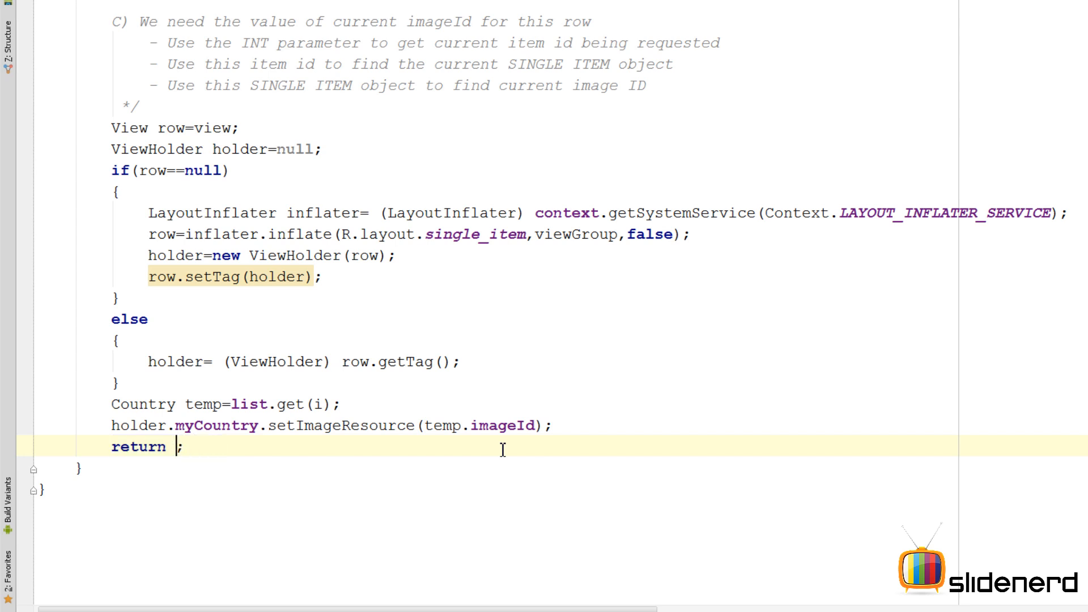
{"action": "type", "text": "row"}
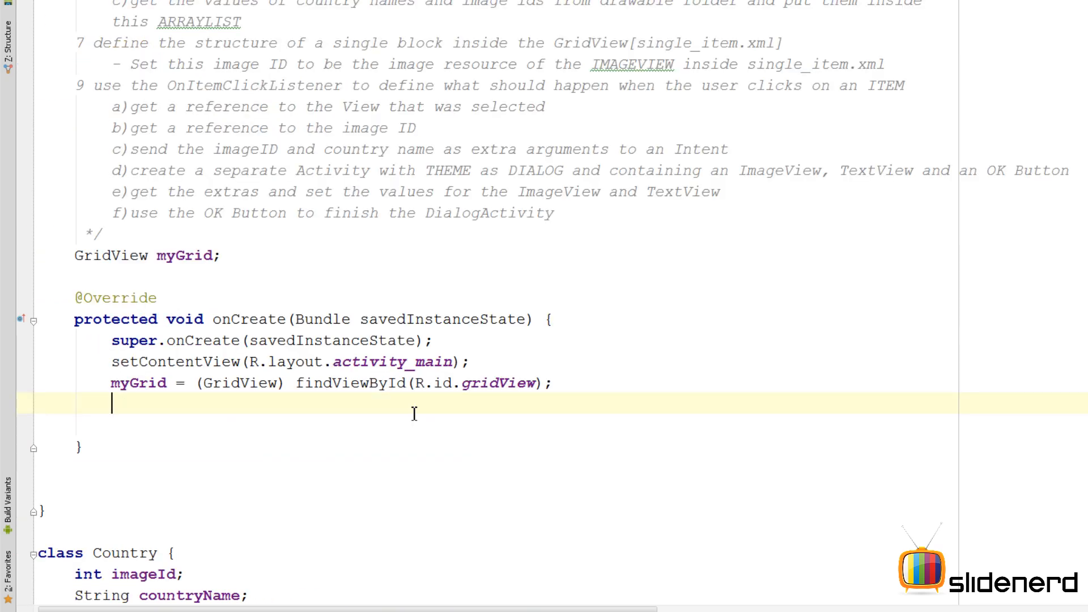
Add myGrid.setAdapter(new VivzAdapter(this)) after the findViewById line in onCreate
{"action": "type", "text": "myGrid."}
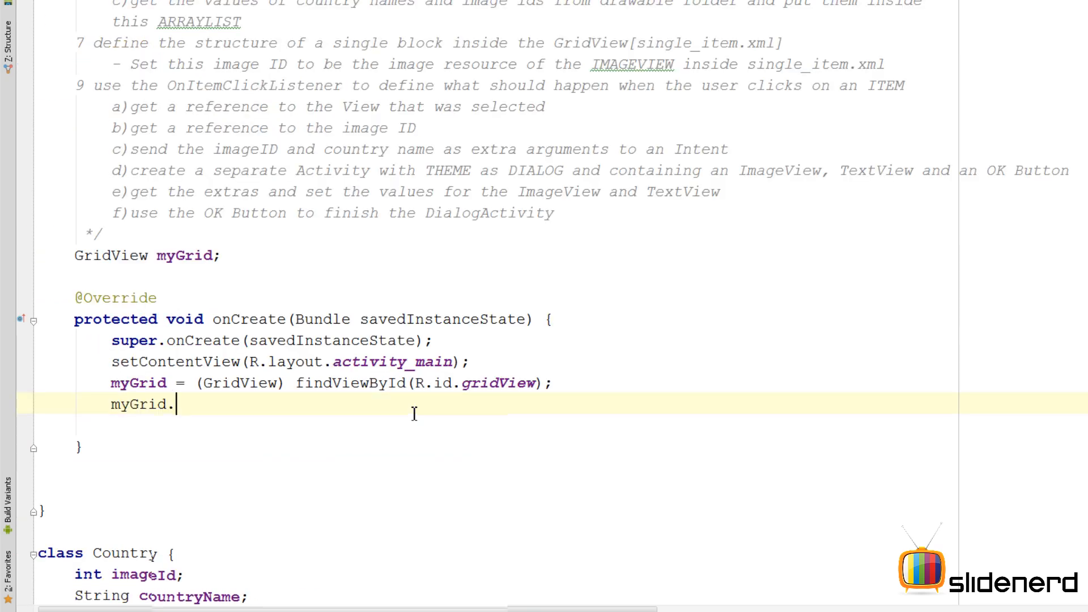
{"action": "type", "text": "setAdapter(new VivzAdapter(this));"}
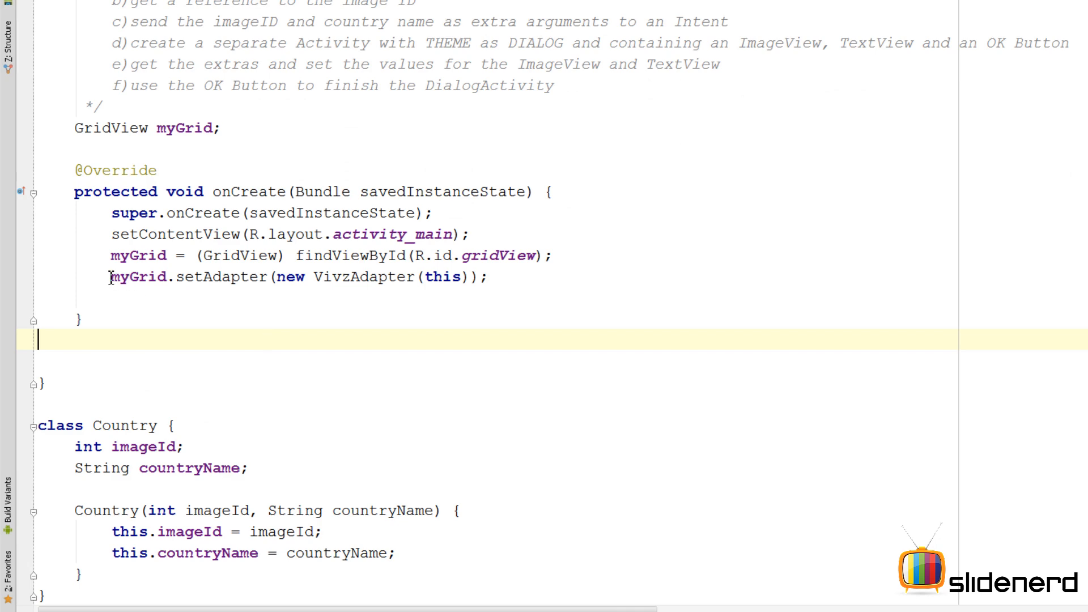
{"action": "scroll", "scroll_direction": "down", "scroll_amount": 3}
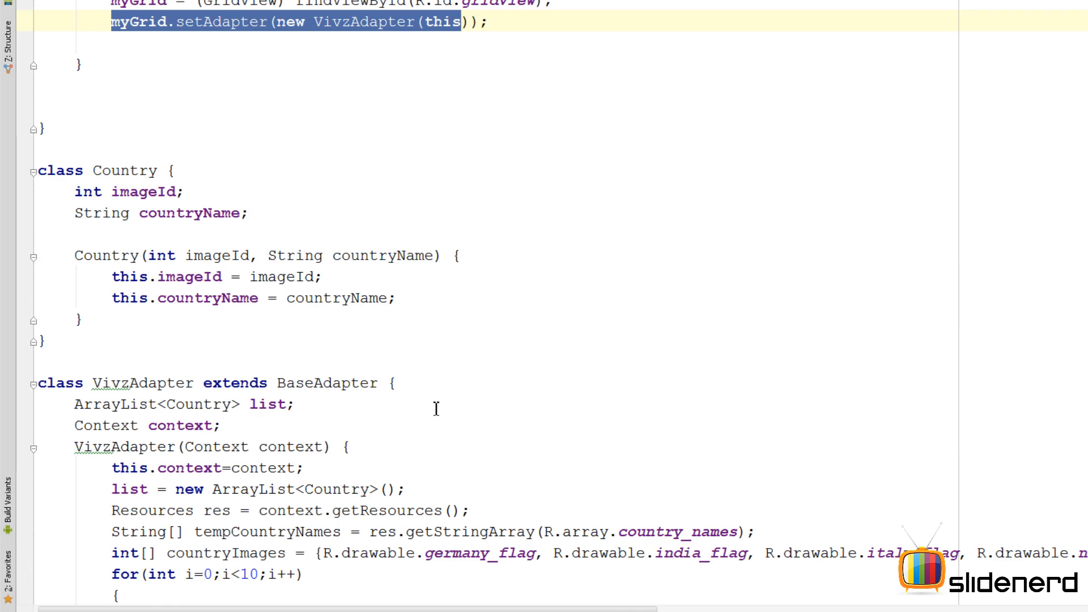
{"action": "scroll", "scroll_direction": "down", "scroll_amount": 3}
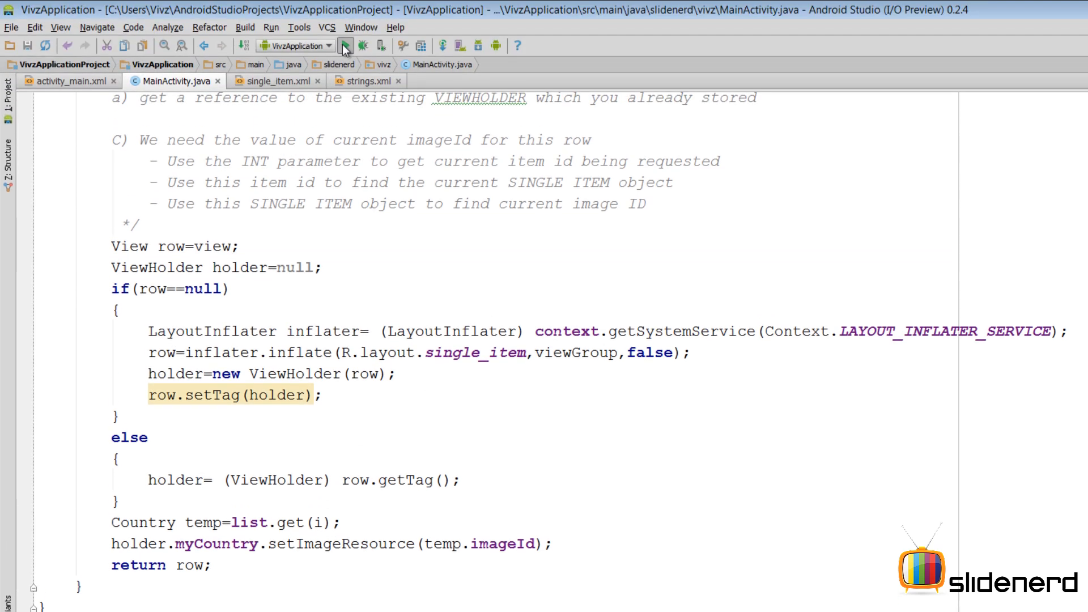
Run the app on the emulator and tap the Germany flag in the grid
{"action": "left_click", "coordinate": [345, 46]}
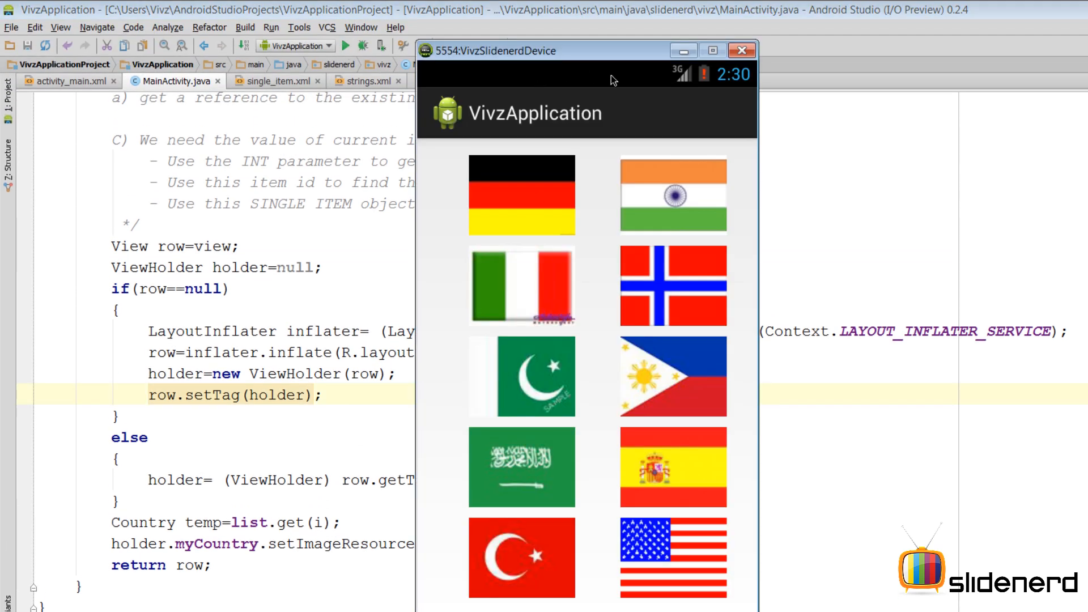
{"action": "mouse_move", "coordinate": [656, 222]}
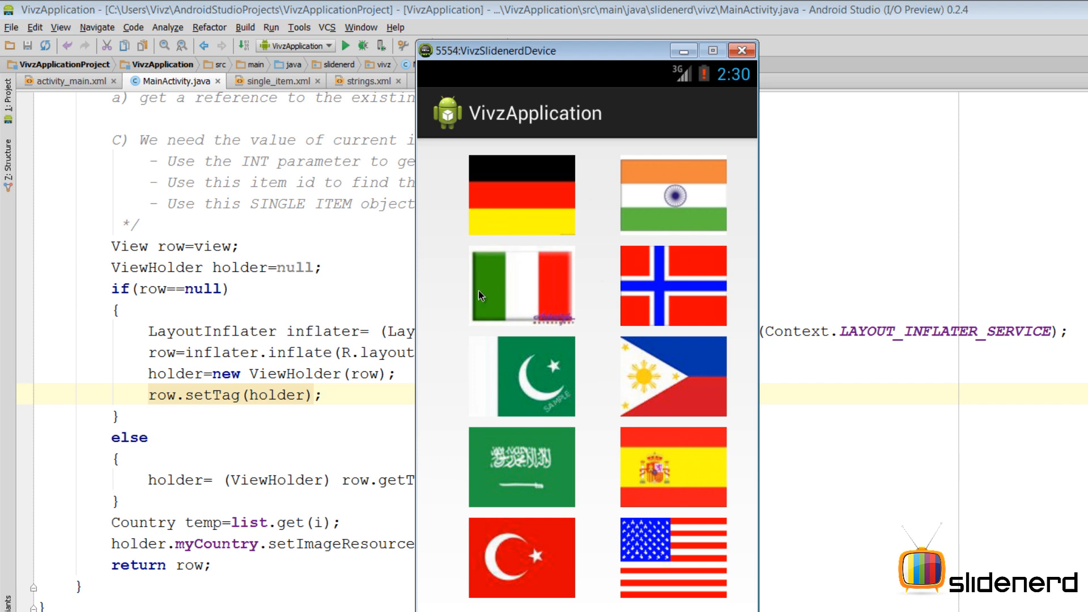
{"action": "mouse_move", "coordinate": [705, 500]}
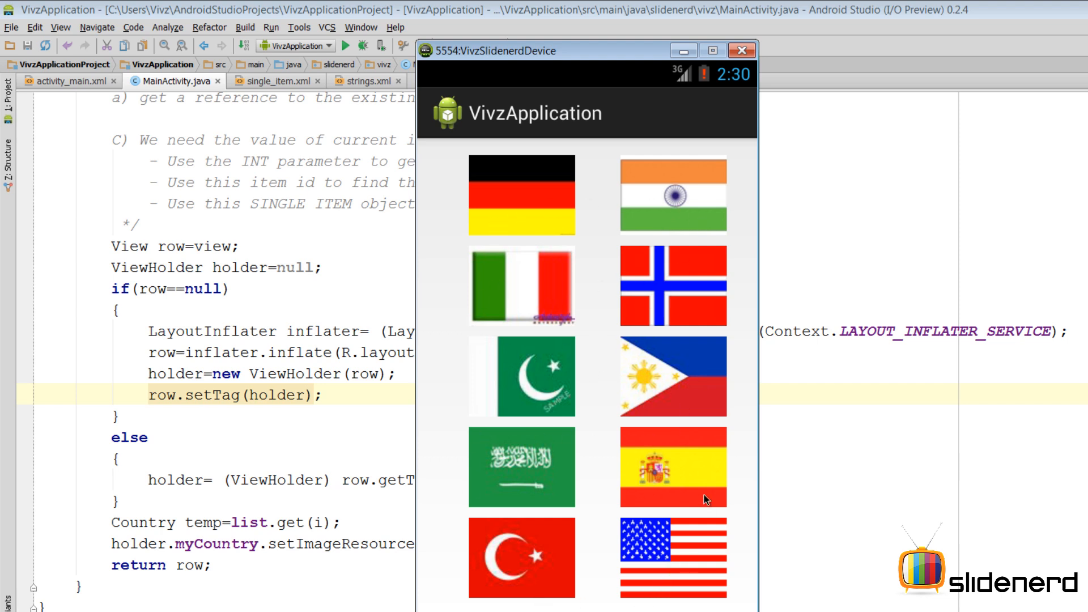
{"action": "mouse_move", "coordinate": [729, 313]}
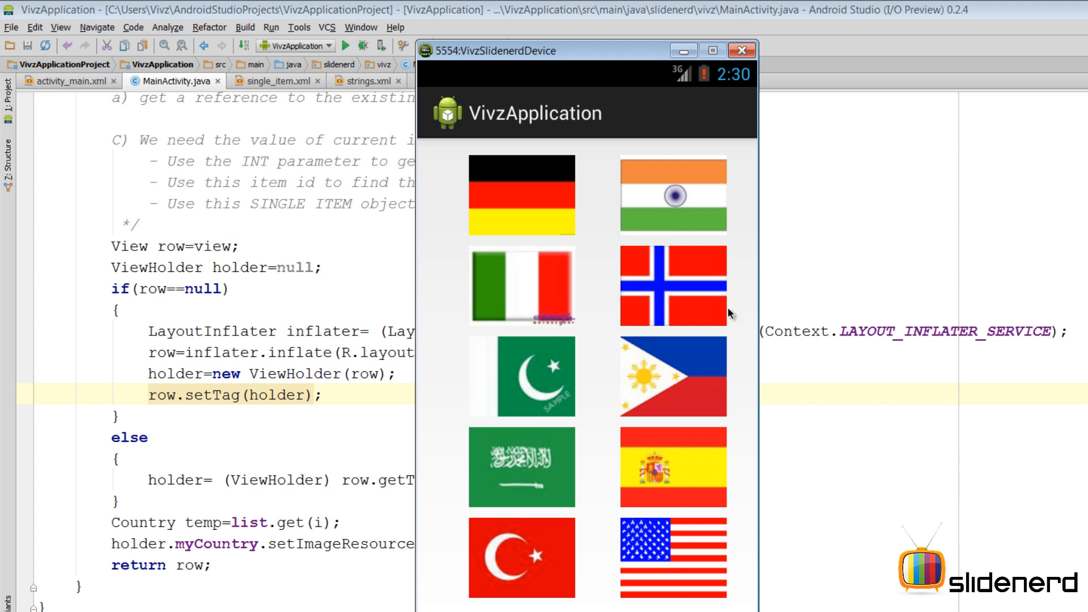
{"action": "mouse_move", "coordinate": [563, 185]}
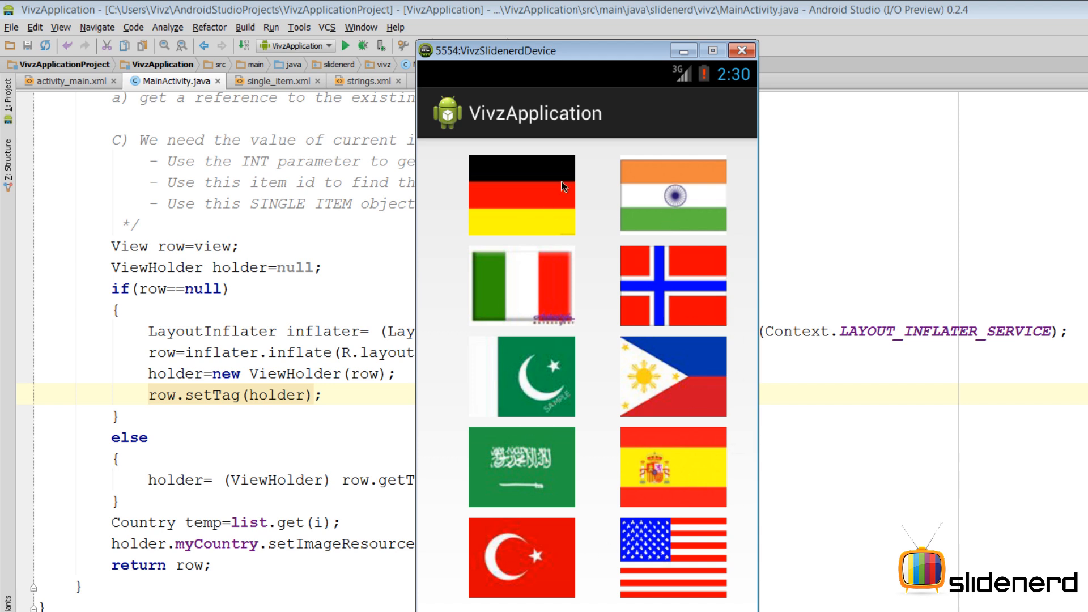
{"action": "mouse_move", "coordinate": [741, 168]}
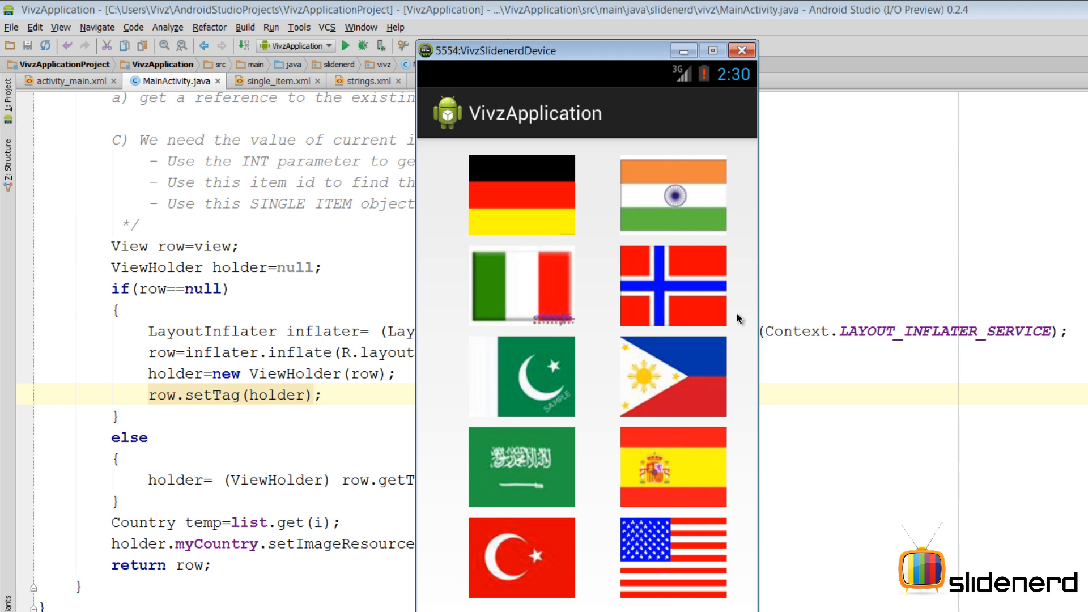
{"action": "mouse_move", "coordinate": [600, 277]}
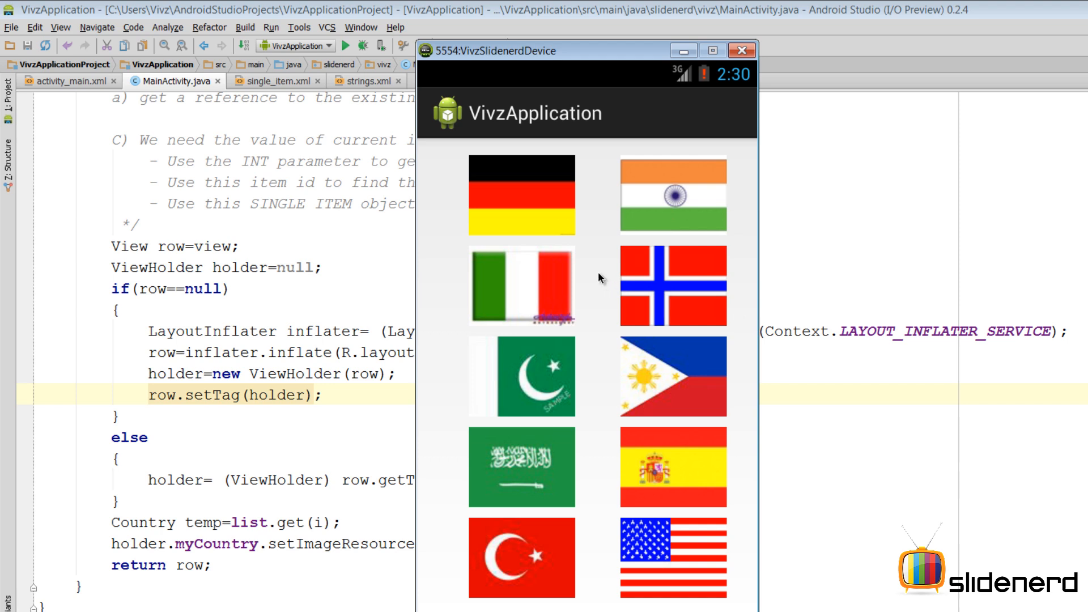
{"action": "mouse_move", "coordinate": [527, 194]}
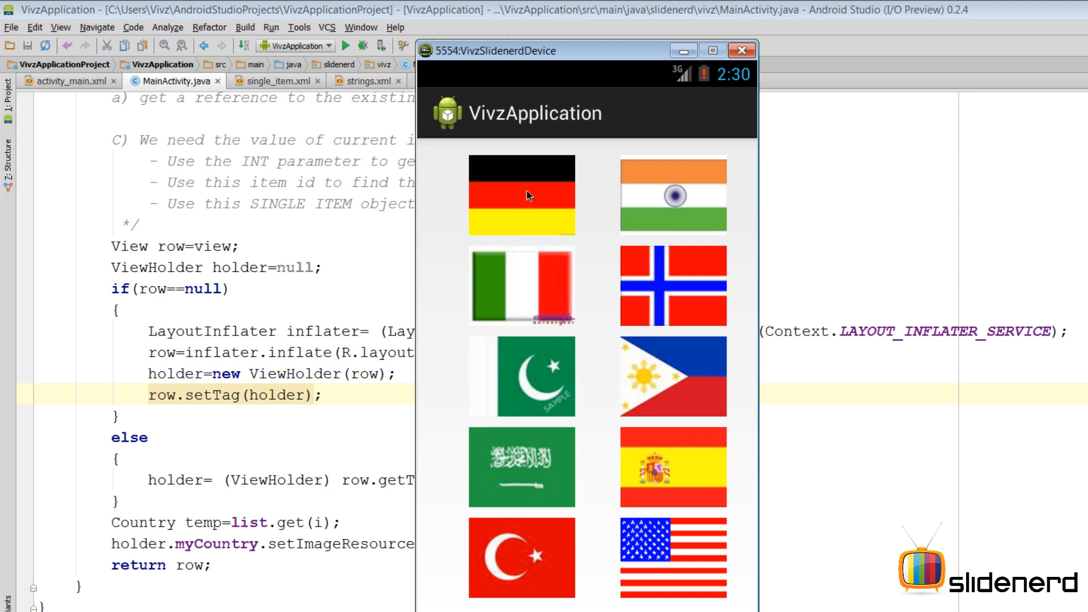
{"action": "left_click", "coordinate": [522, 194]}
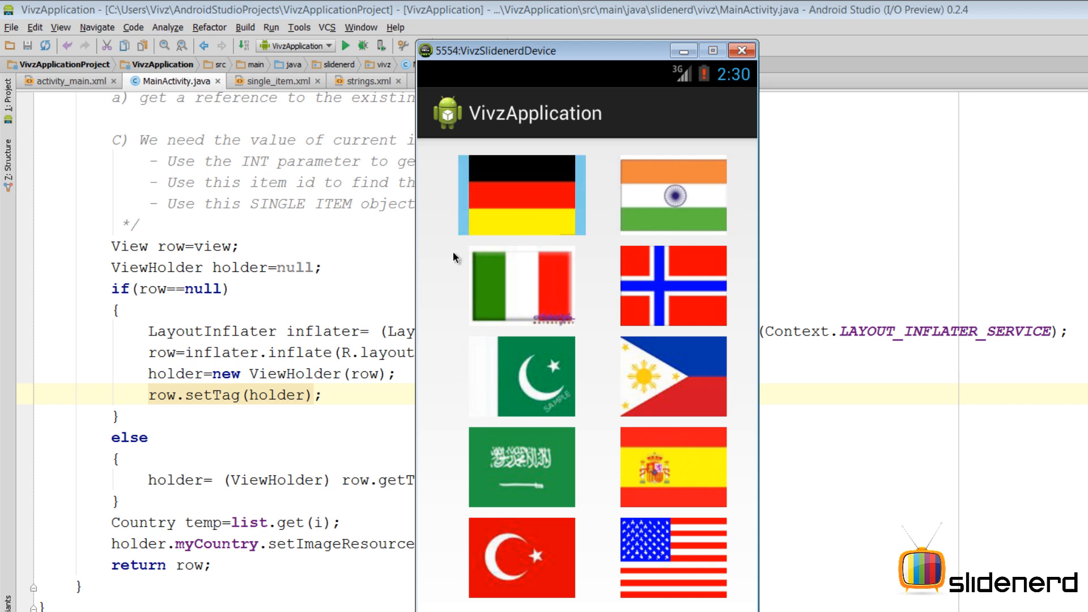
{"action": "mouse_move", "coordinate": [559, 358]}
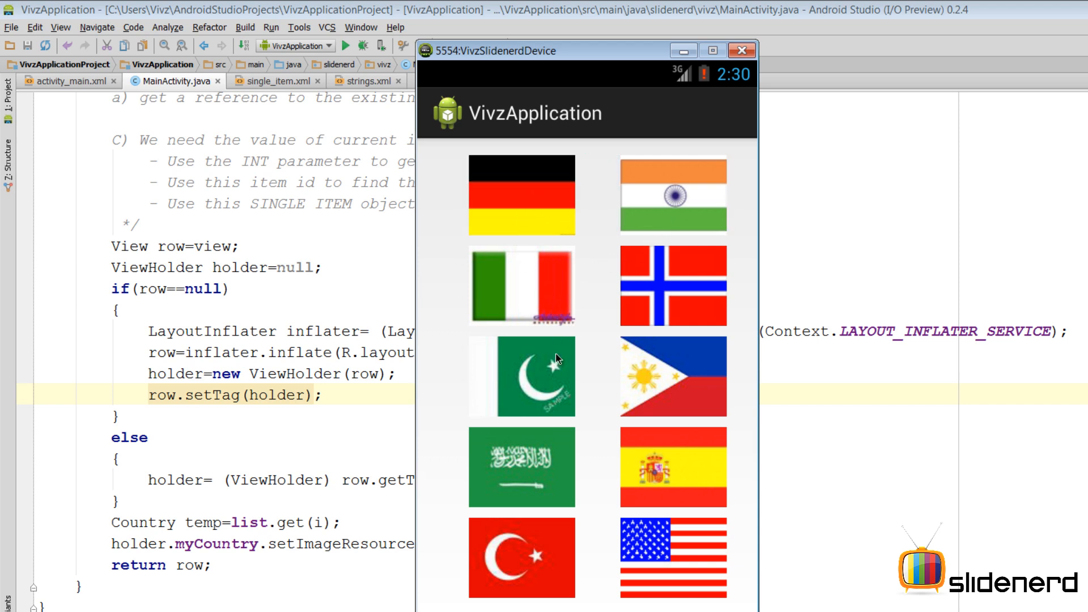
{"action": "mouse_move", "coordinate": [571, 430]}
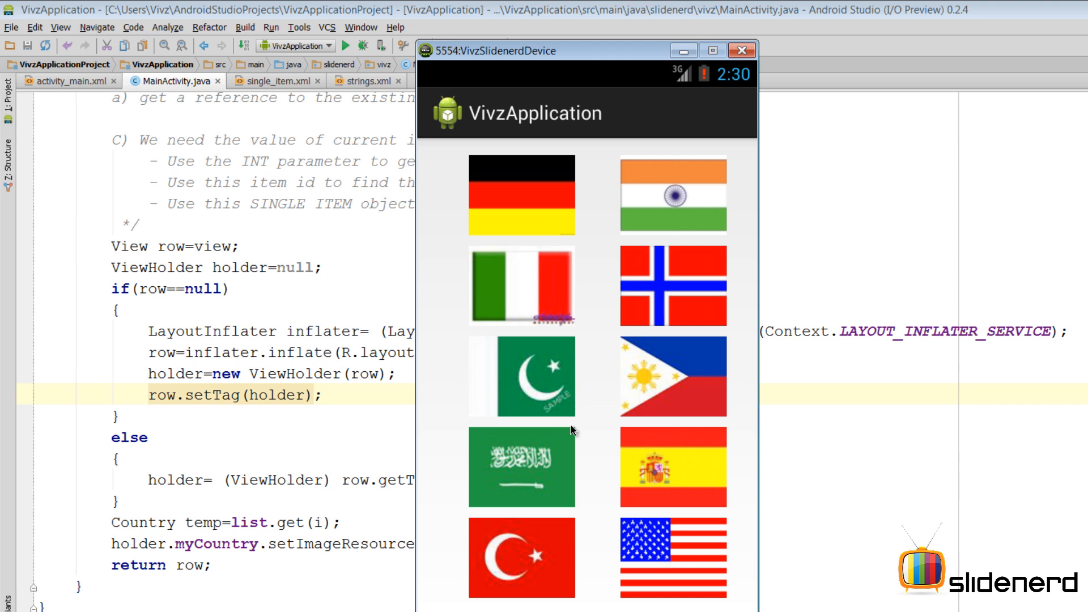
{"action": "mouse_move", "coordinate": [691, 384]}
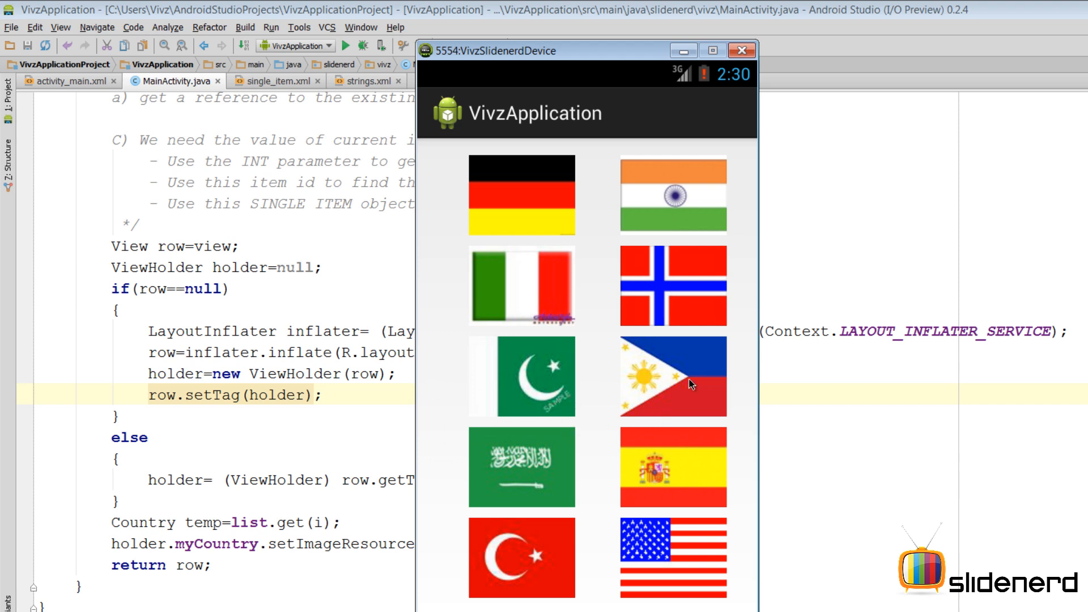